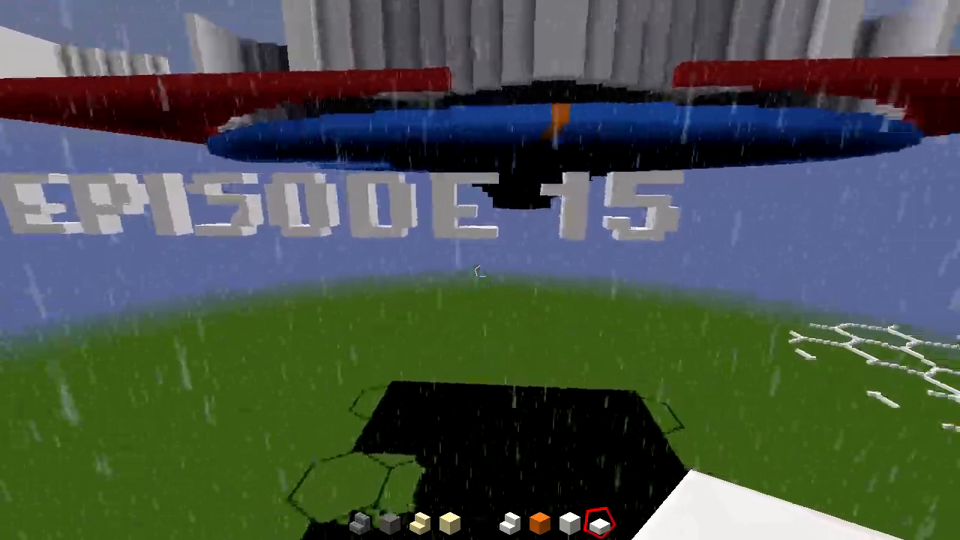
mouse_move(480, 270)
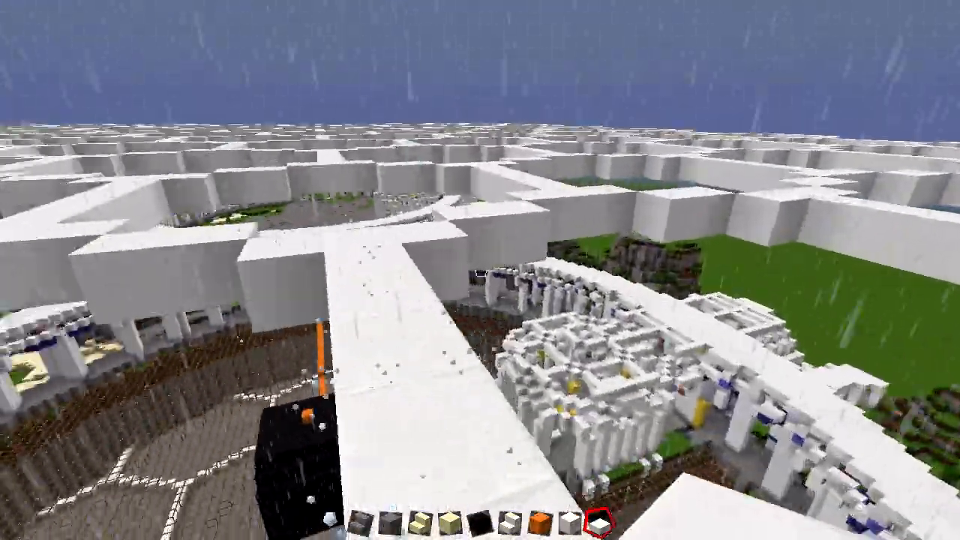
mouse_move(480, 270)
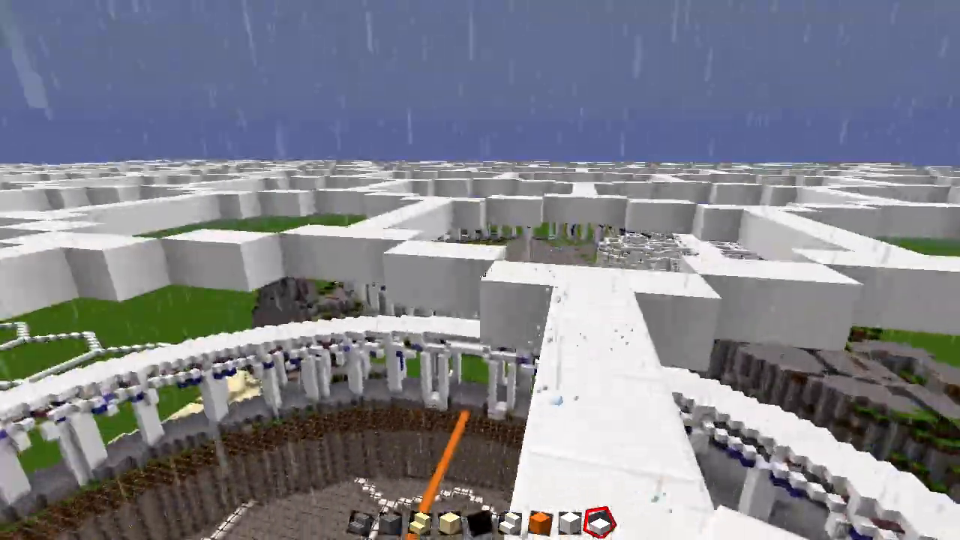
mouse_move(480, 270)
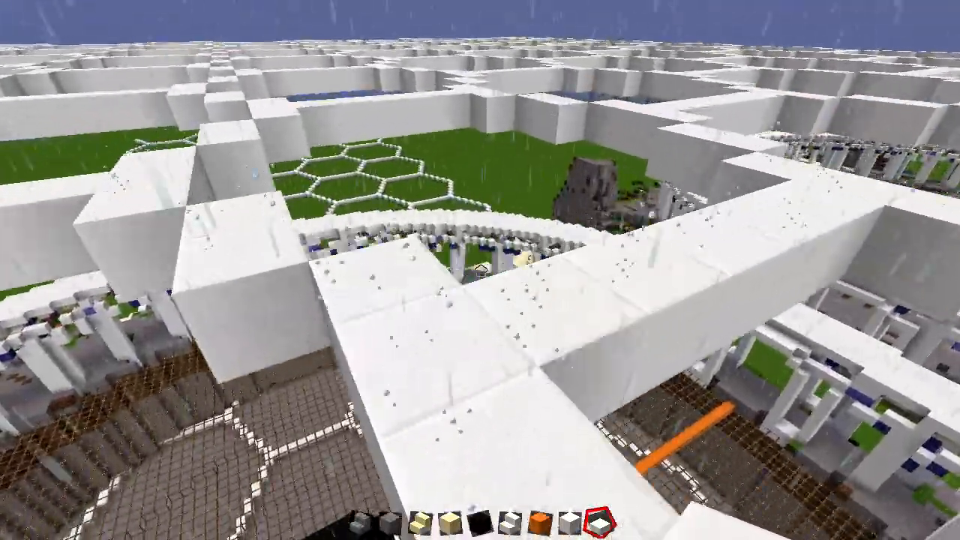
mouse_move(480, 270)
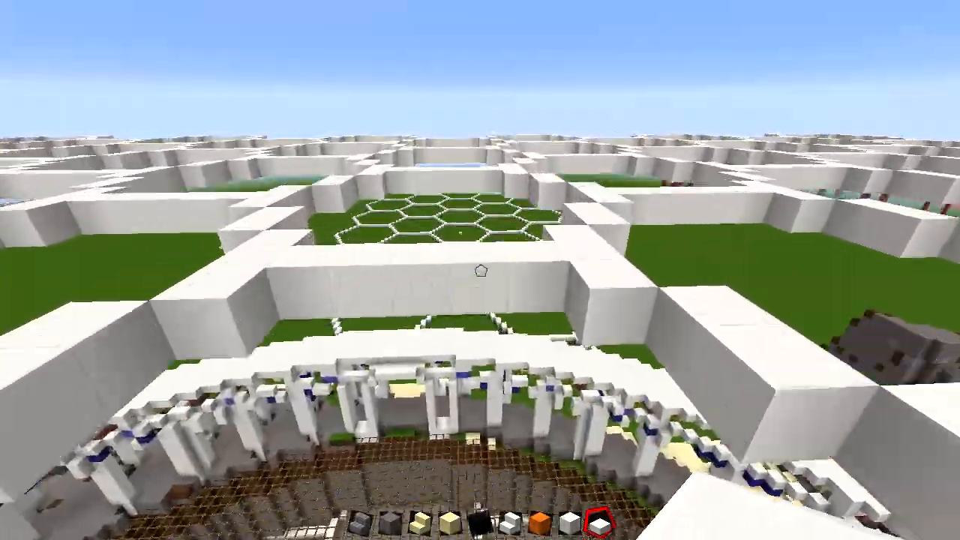
mouse_move(480, 270)
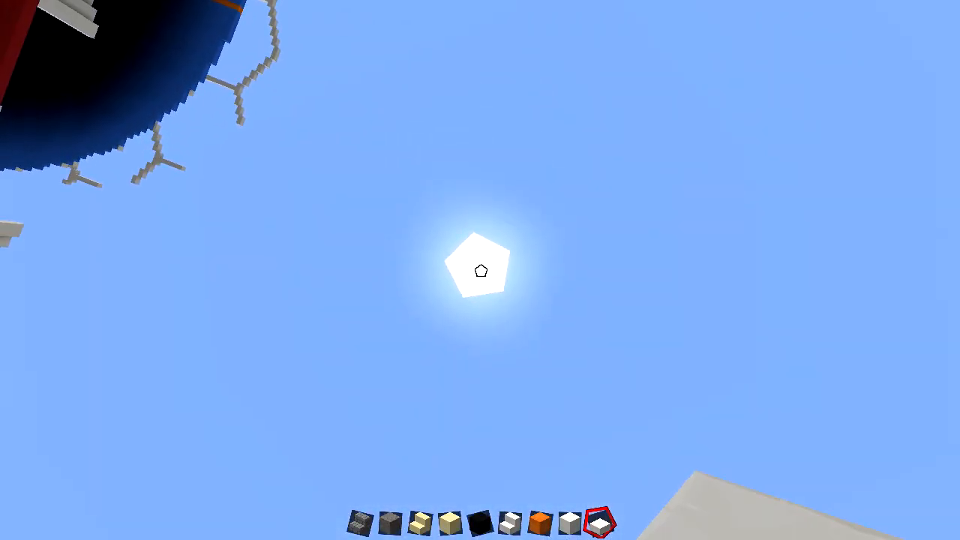
mouse_move(480, 270)
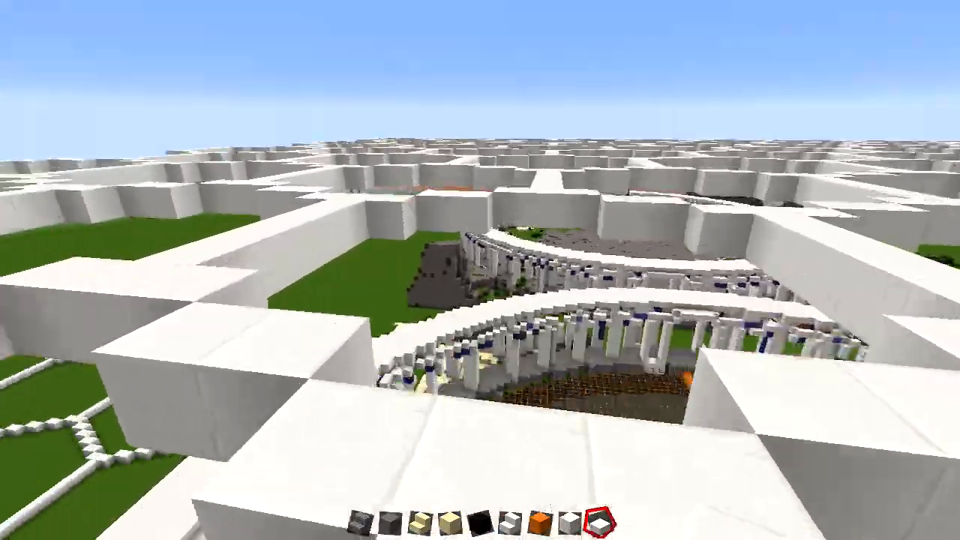
mouse_move(479, 270)
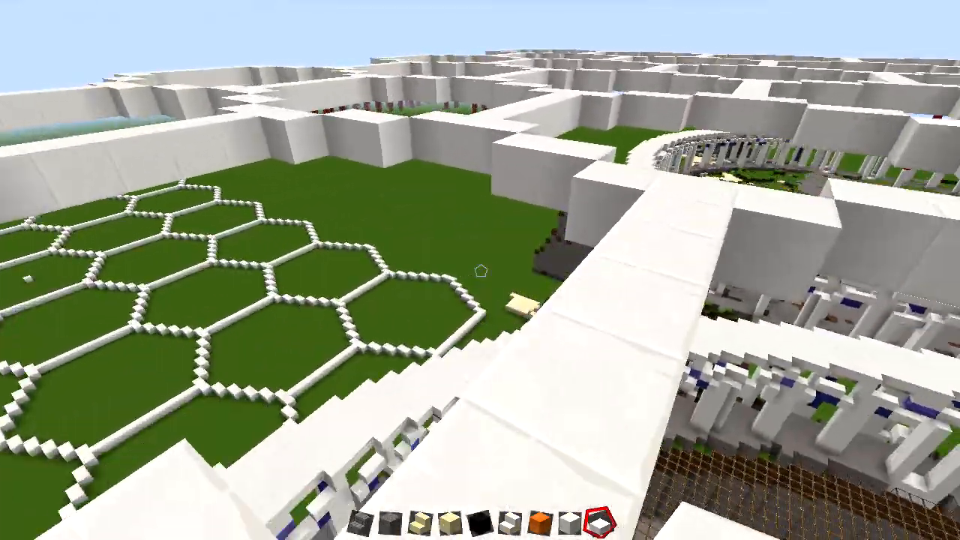
mouse_move(480, 270)
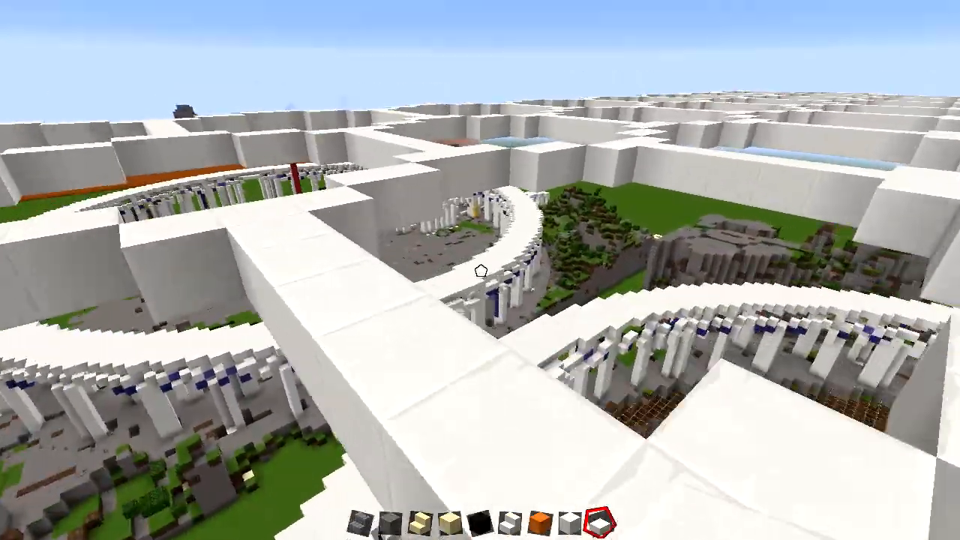
mouse_move(480, 270)
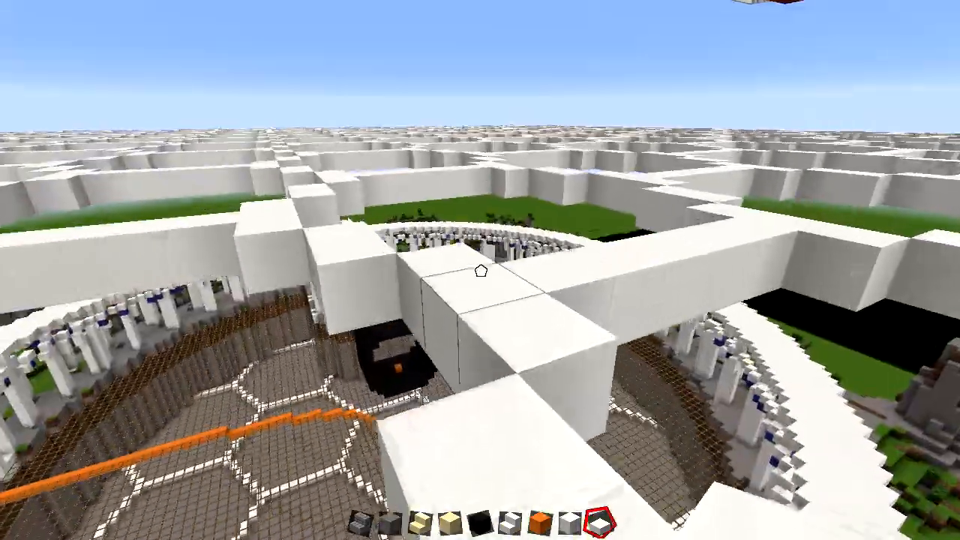
mouse_move(480, 270)
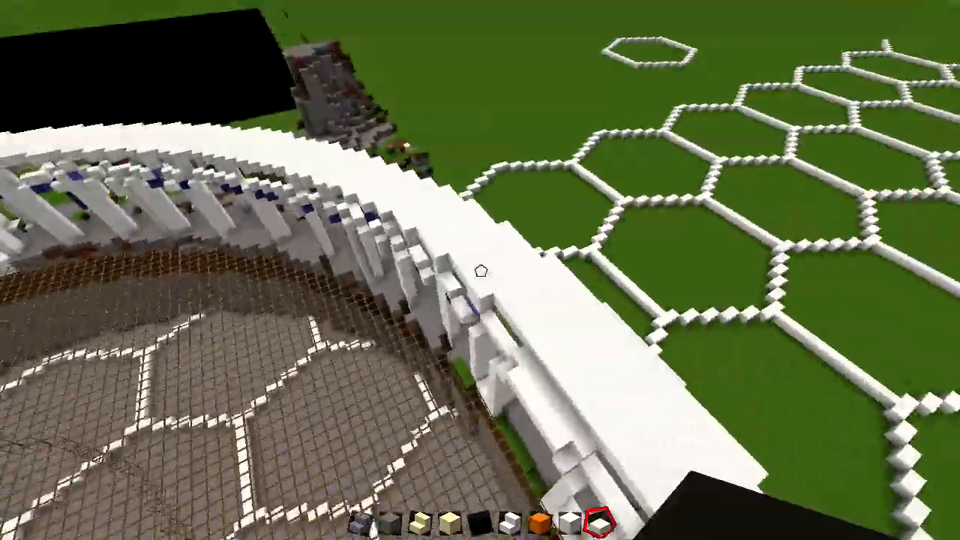
mouse_move(480, 270)
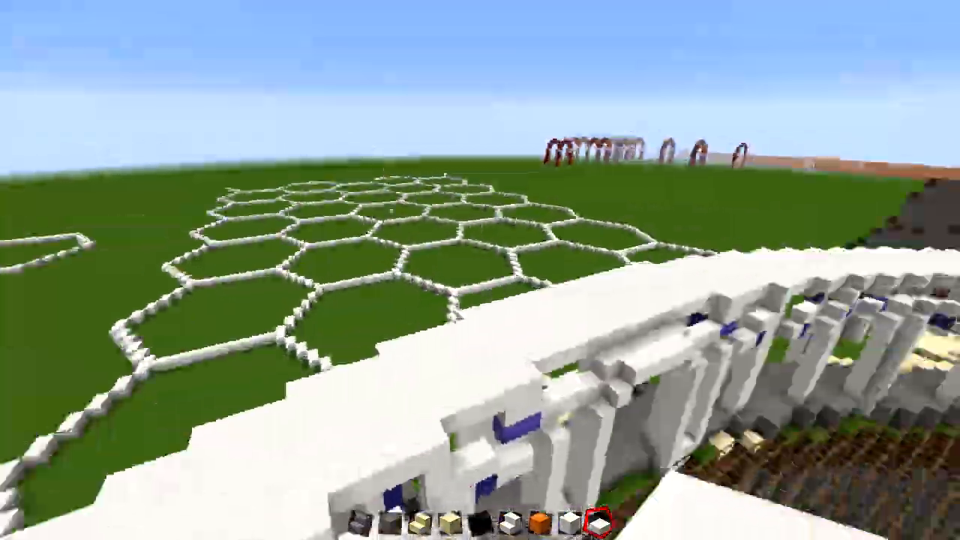
mouse_move(480, 225)
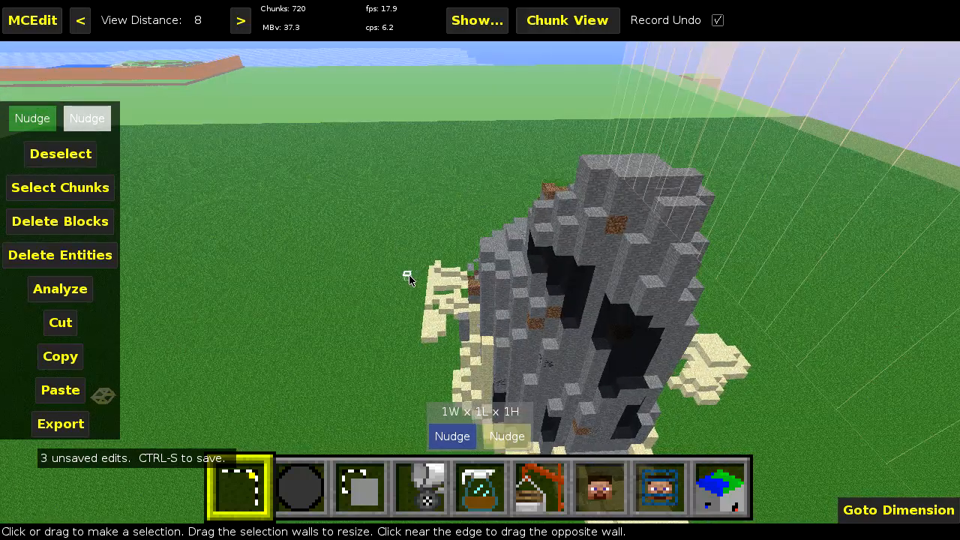
mouse_move(425, 246)
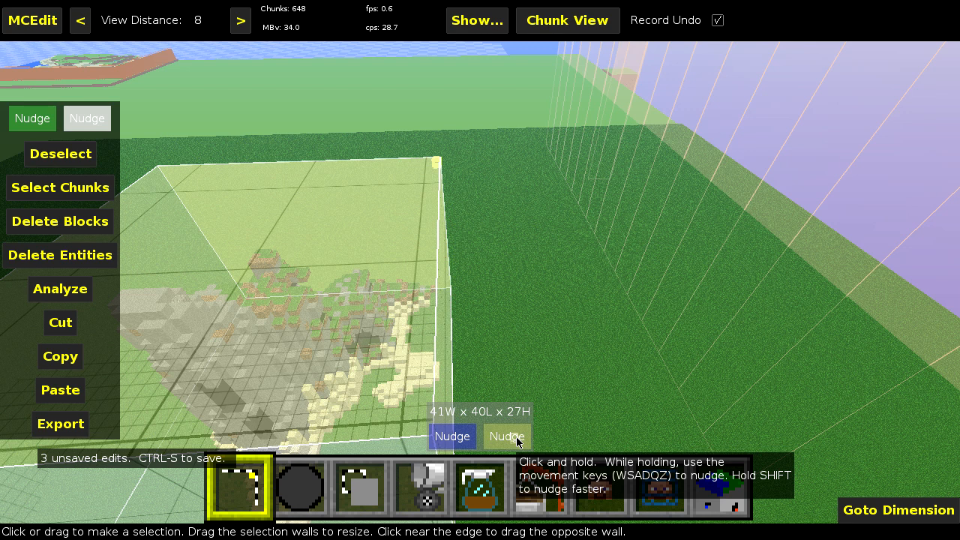
Nudge the selection box out to 43×41×27 blocks around the rock formation and sand.
click(507, 437)
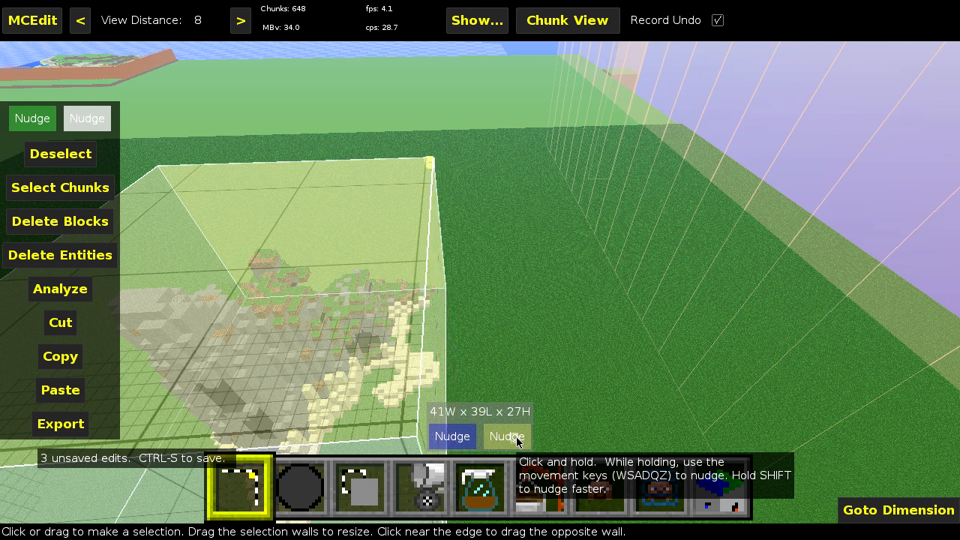
click(507, 437)
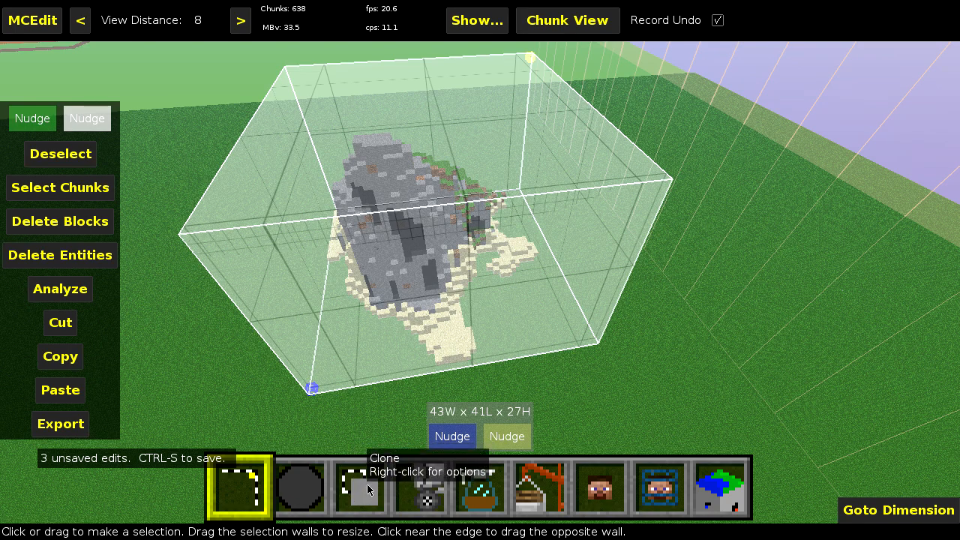
Clone the selected 43×41×27 rock formation into a movable hovering copy.
click(359, 486)
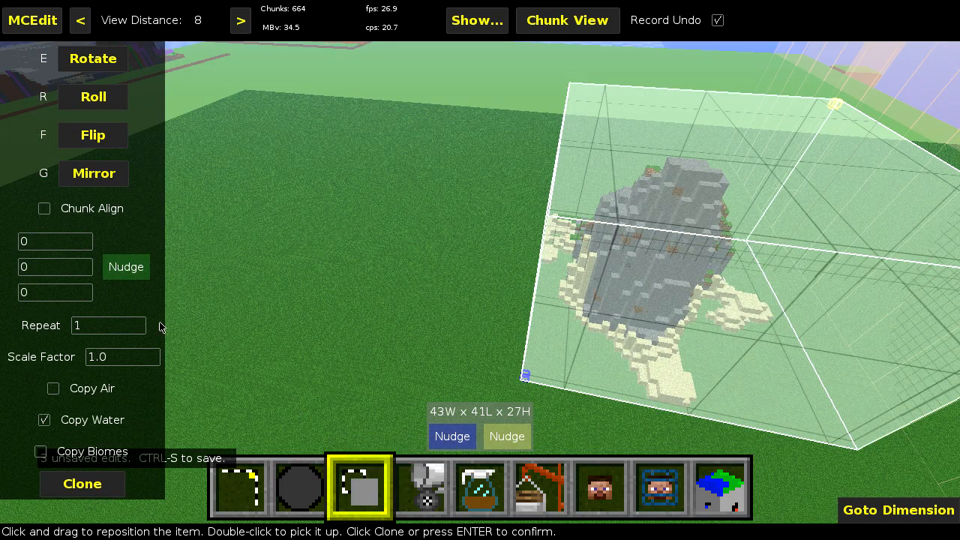
mouse_move(57, 333)
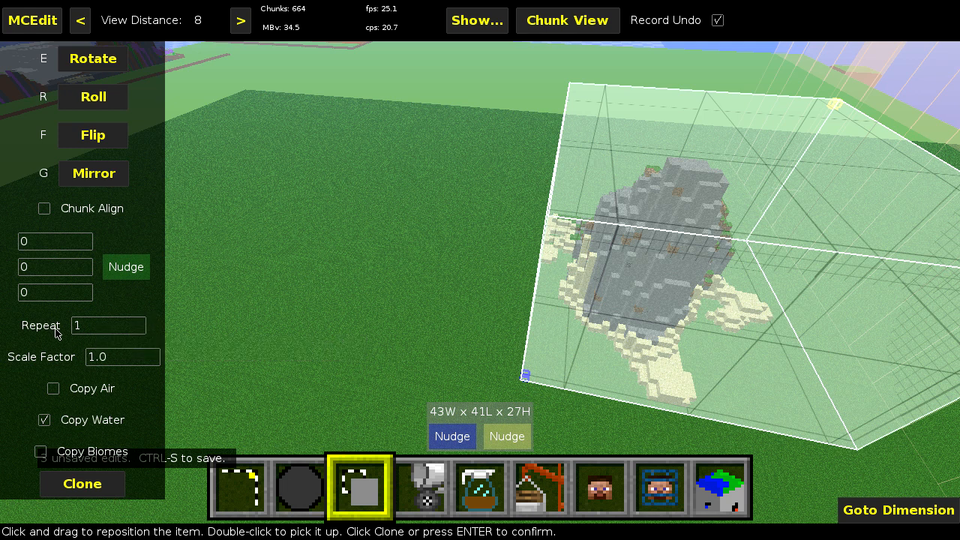
mouse_move(31, 365)
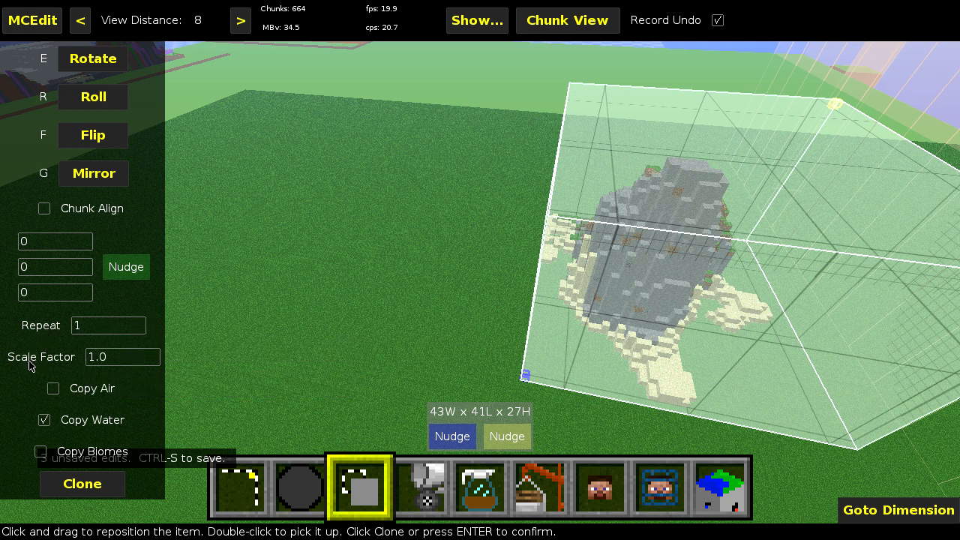
mouse_move(104, 365)
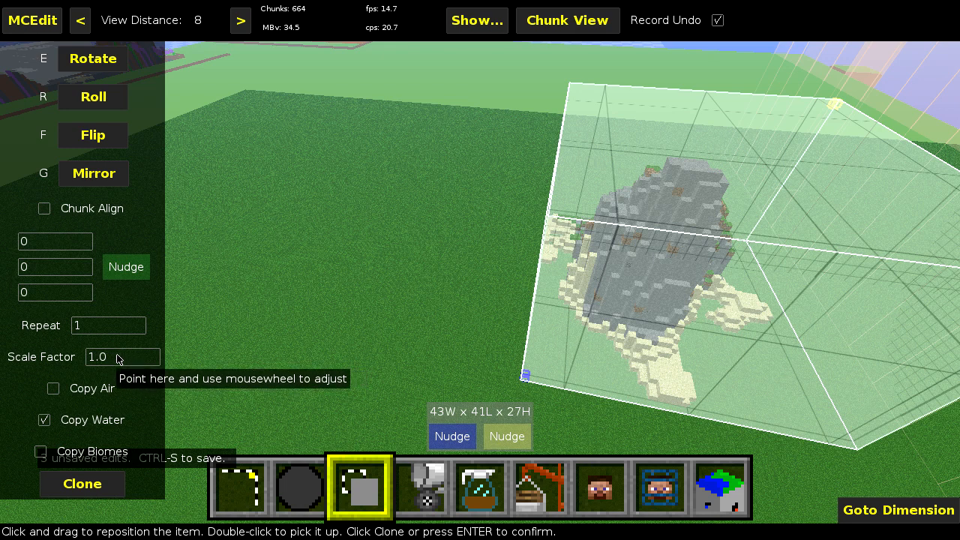
scroll(down, 3)
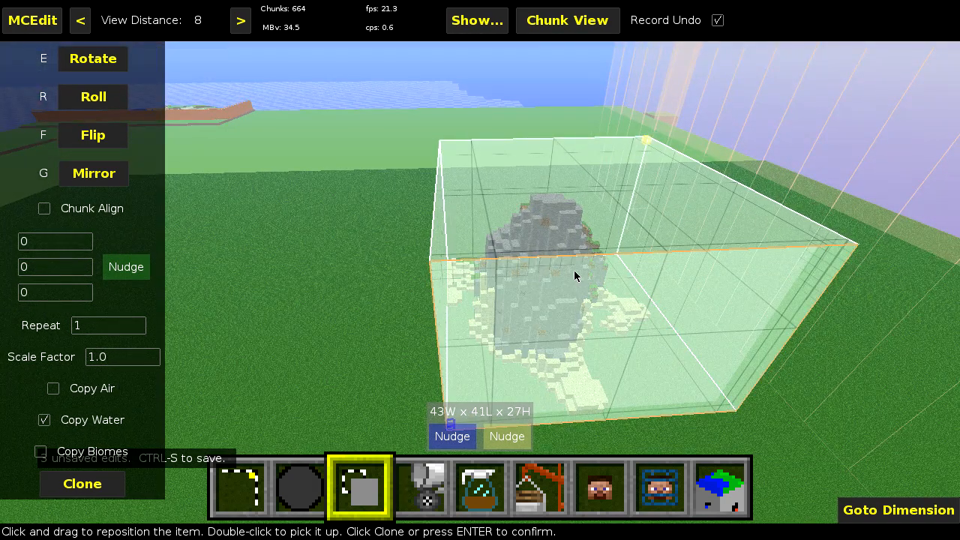
click(126, 267)
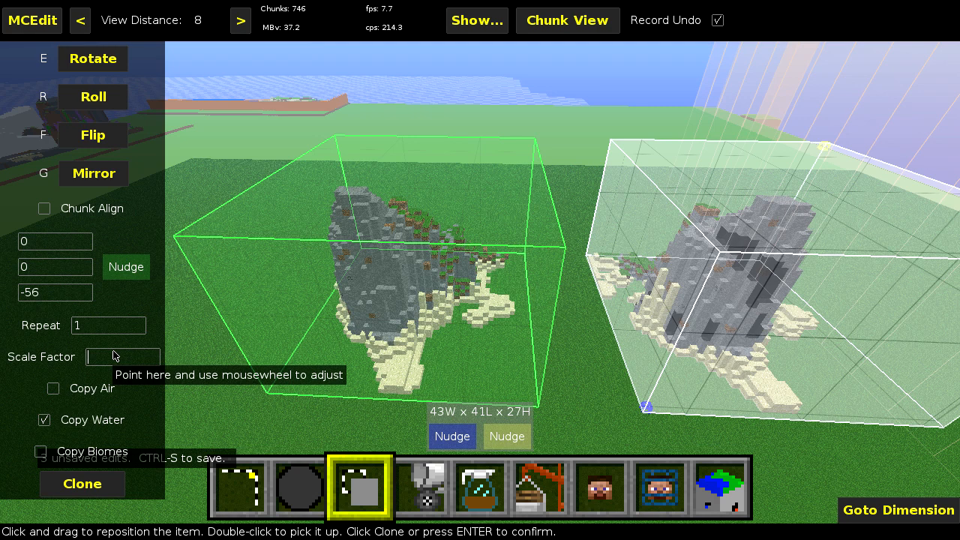
Enter a Scale Factor of .40 for the hovering copy of the rock formation.
text(.40)
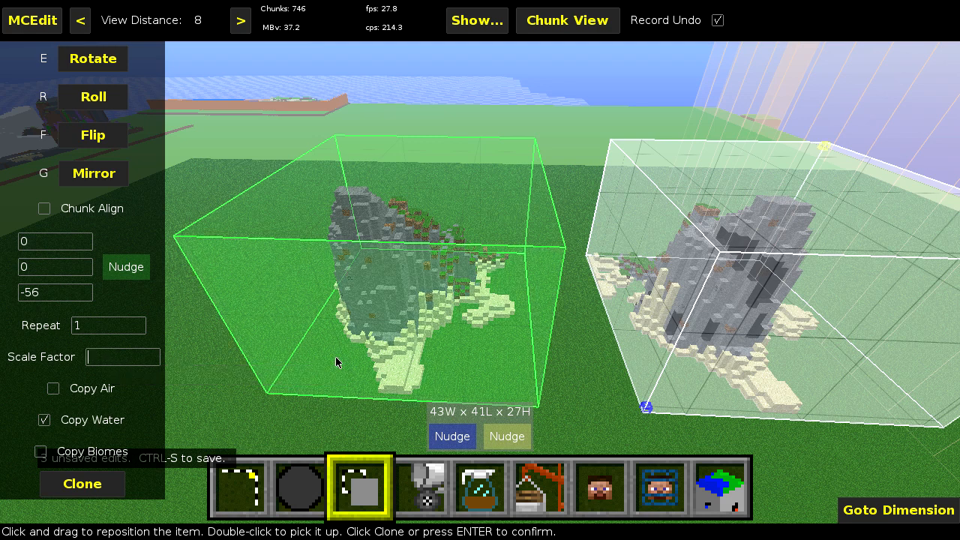
scroll(down, 3)
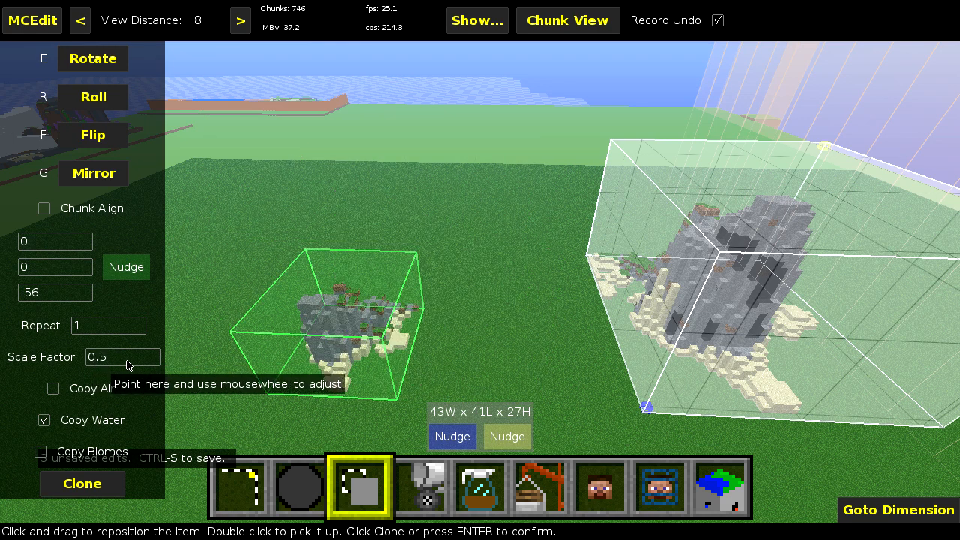
mouse_move(510, 347)
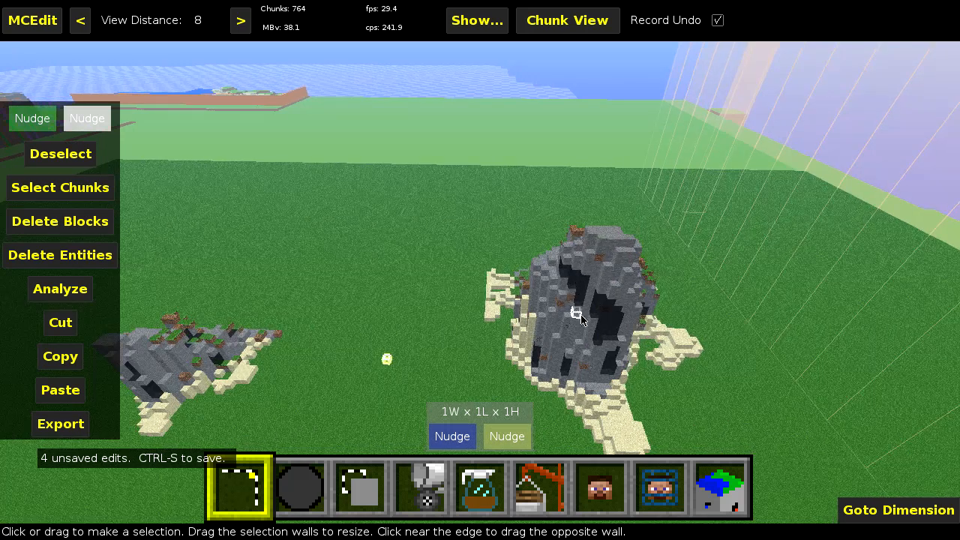
mouse_move(509, 324)
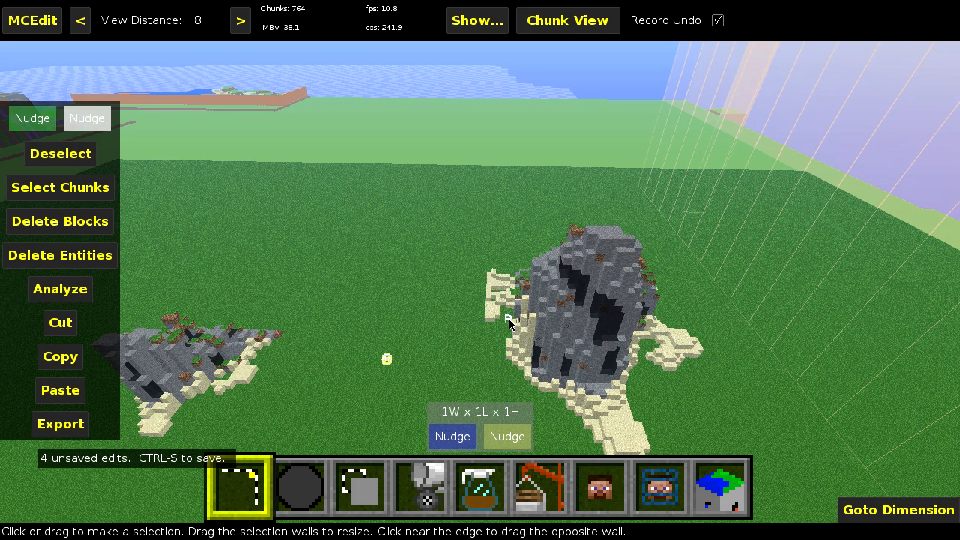
mouse_move(488, 338)
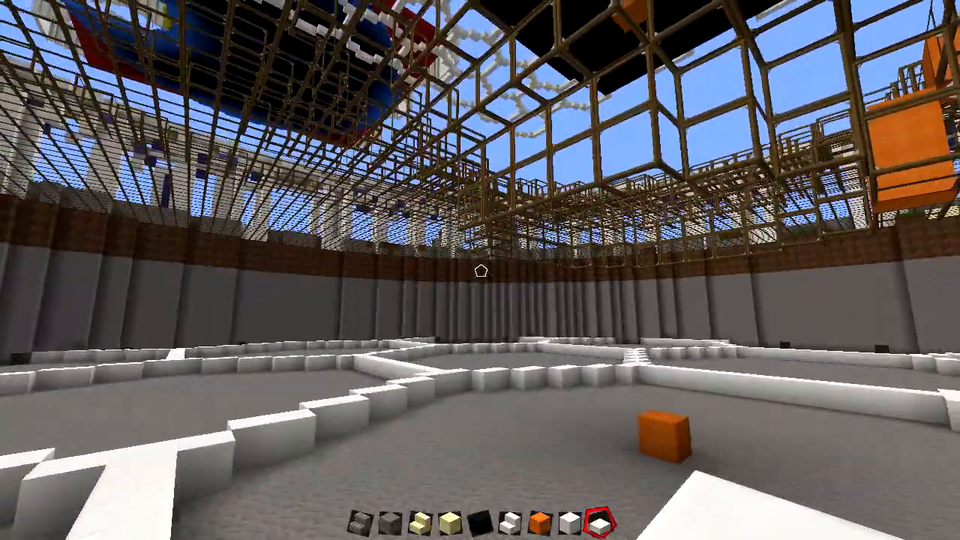
mouse_move(480, 270)
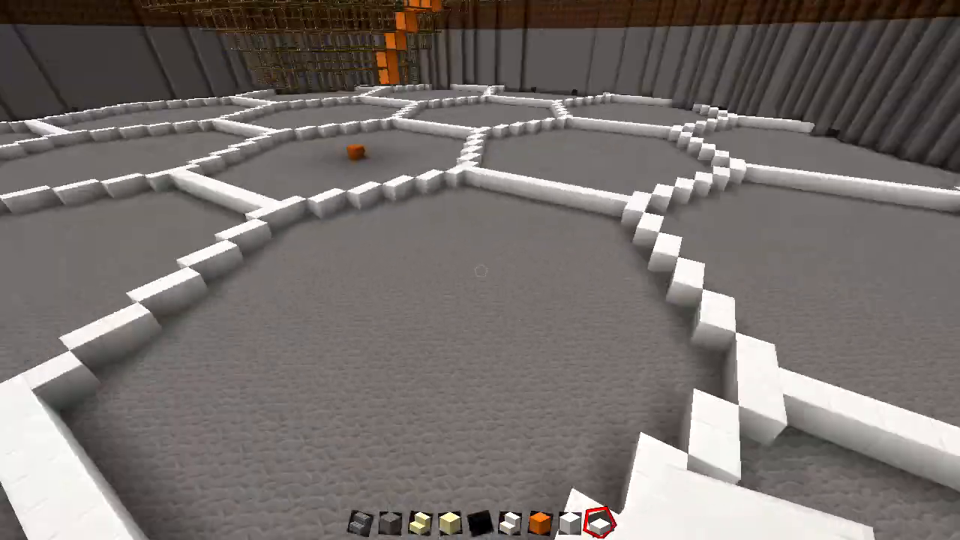
mouse_move(480, 270)
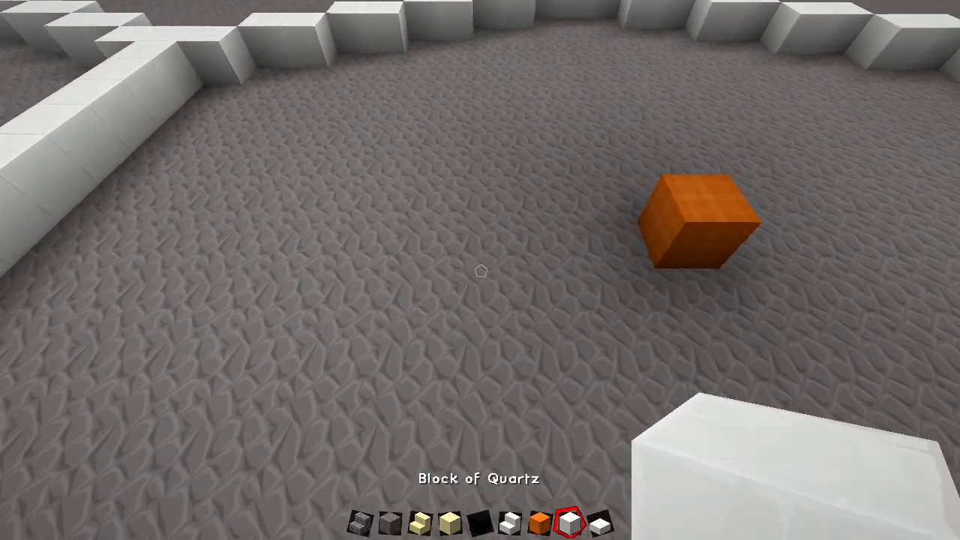
mouse_move(480, 270)
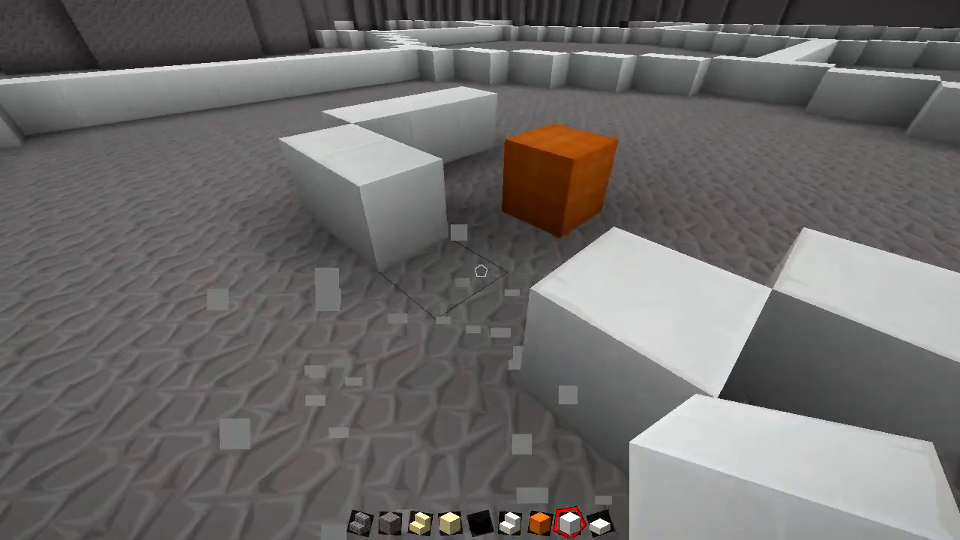
mouse_move(480, 270)
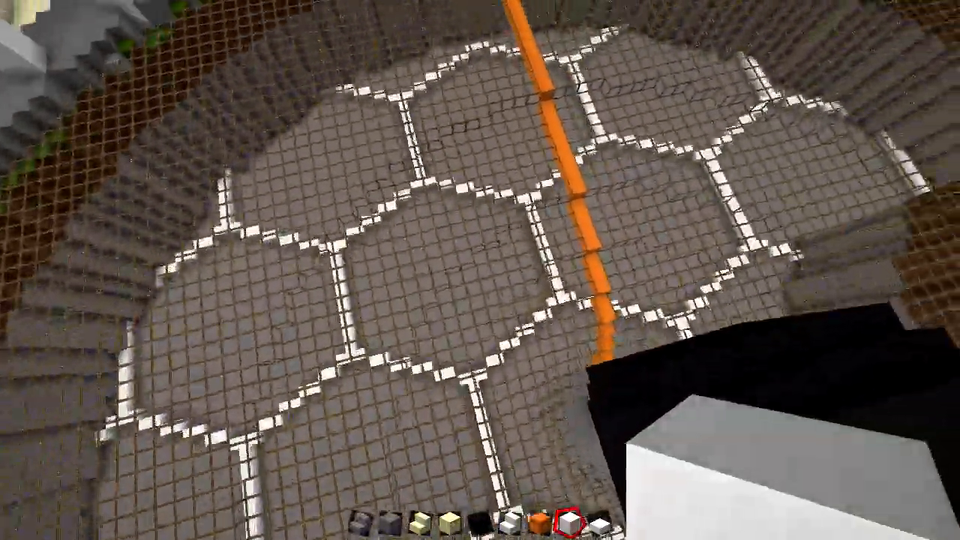
mouse_move(480, 270)
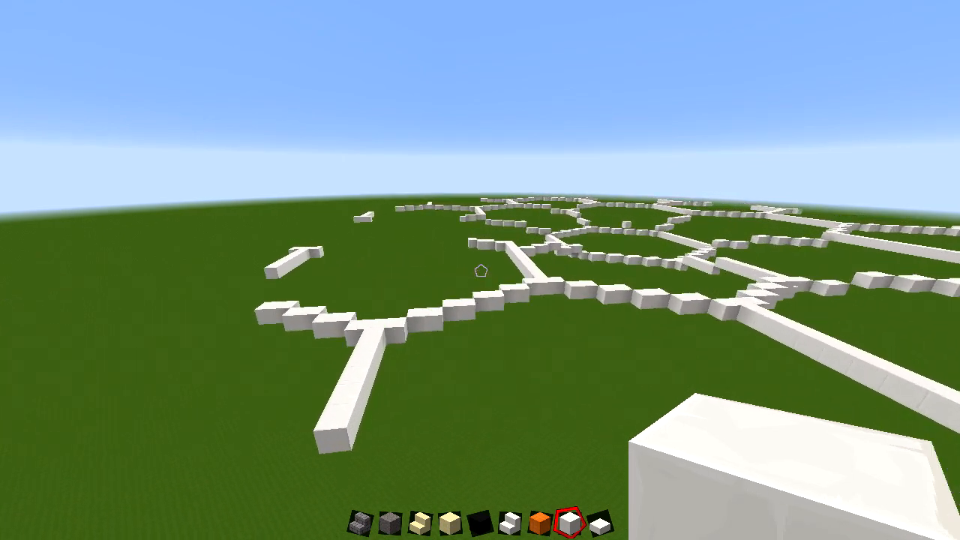
mouse_move(480, 269)
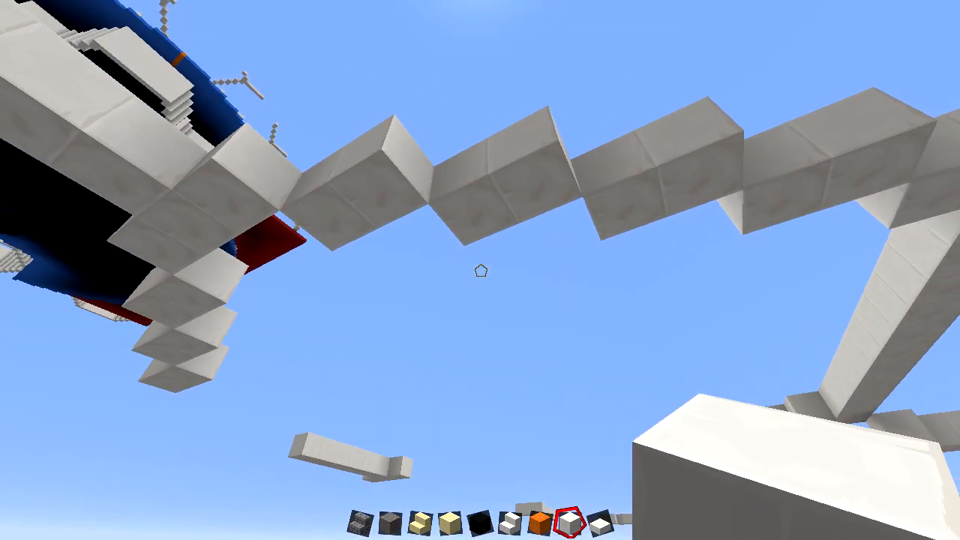
mouse_move(479, 270)
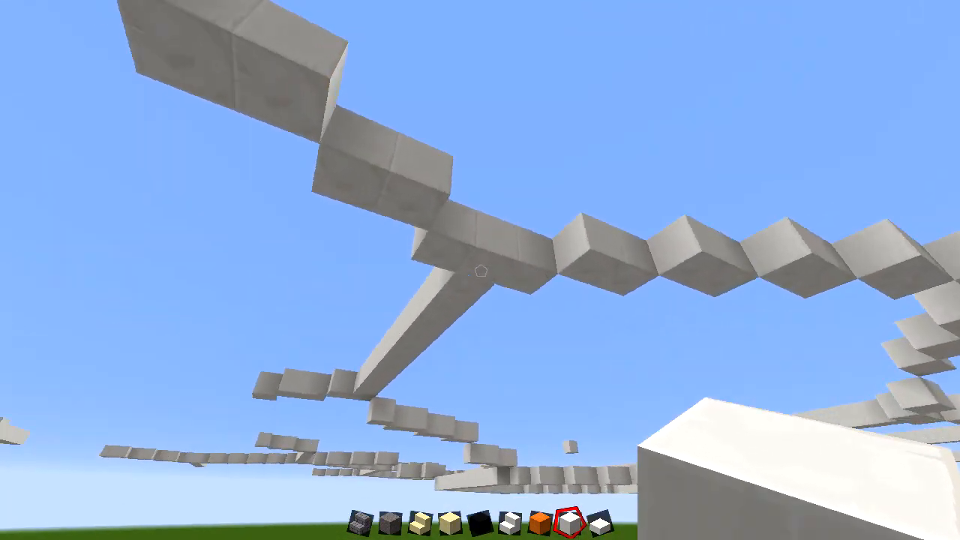
mouse_move(479, 270)
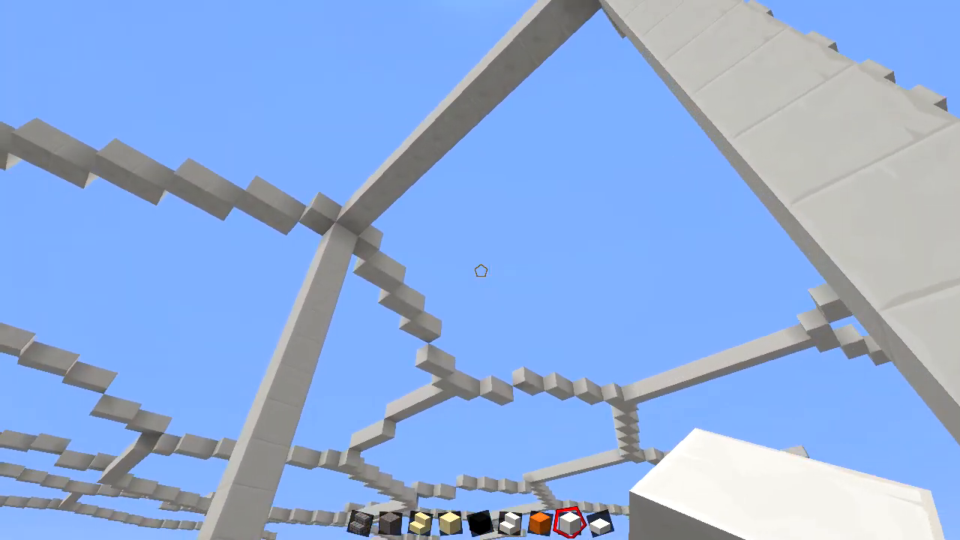
mouse_move(480, 270)
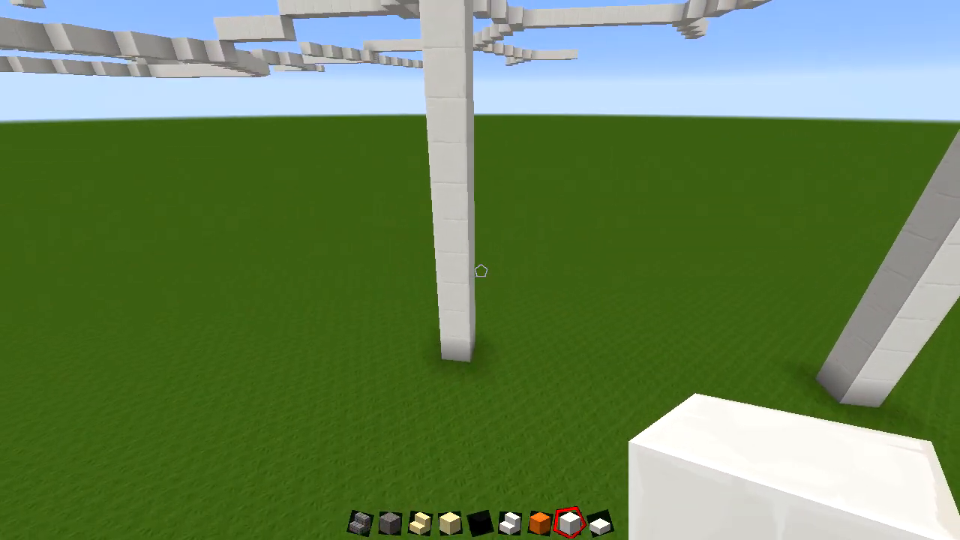
mouse_move(480, 270)
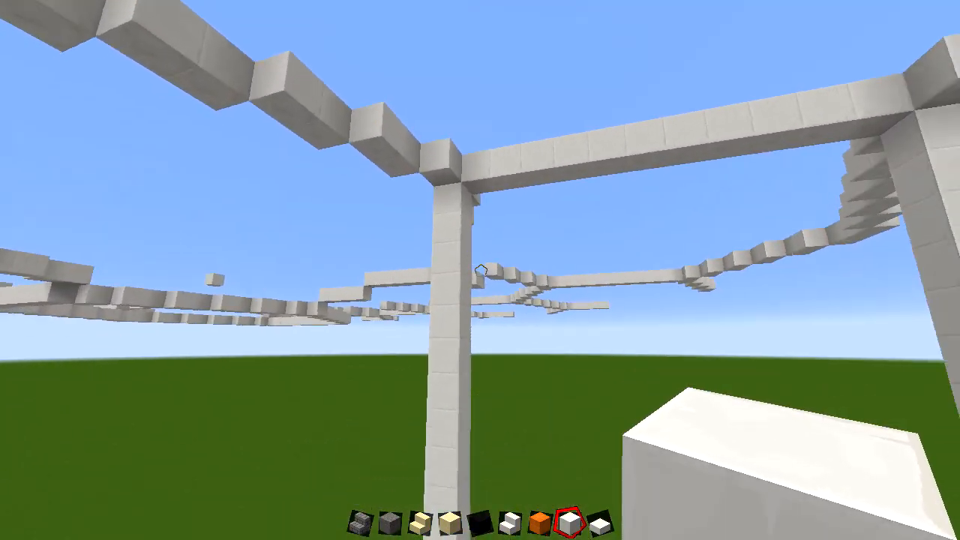
mouse_move(480, 270)
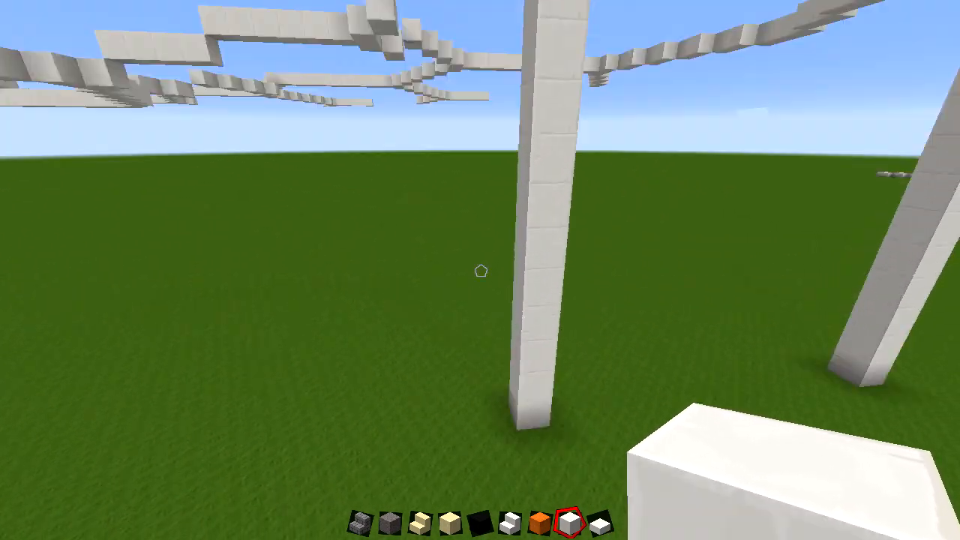
mouse_move(480, 270)
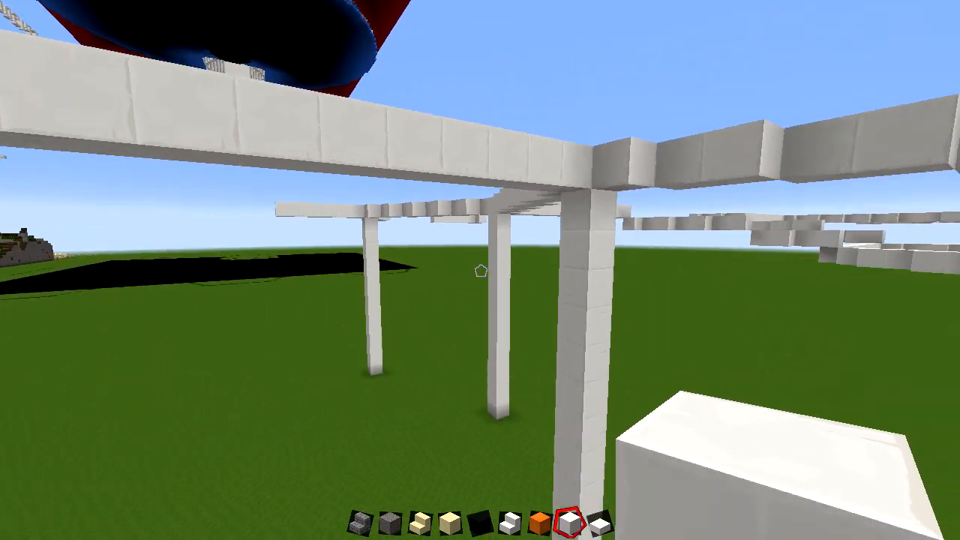
mouse_move(480, 270)
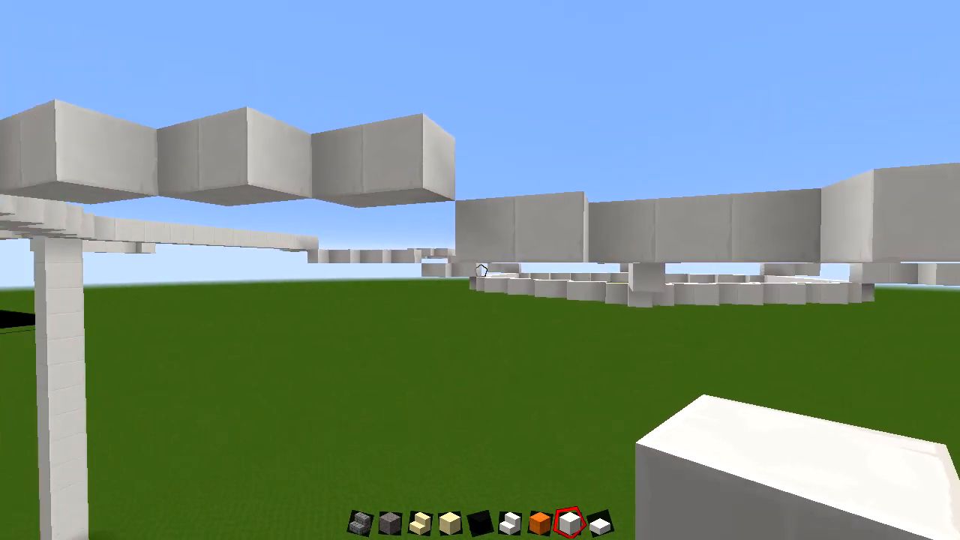
mouse_move(479, 269)
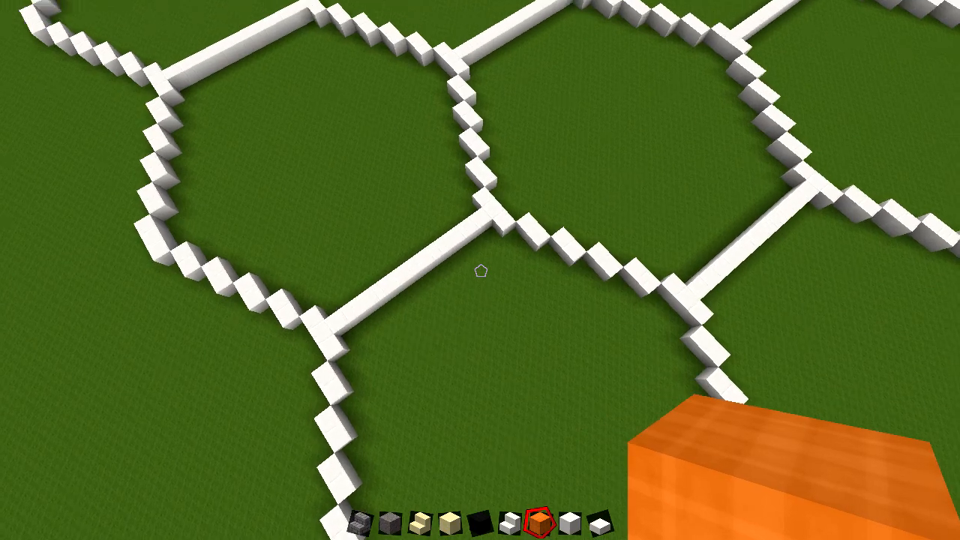
mouse_move(480, 270)
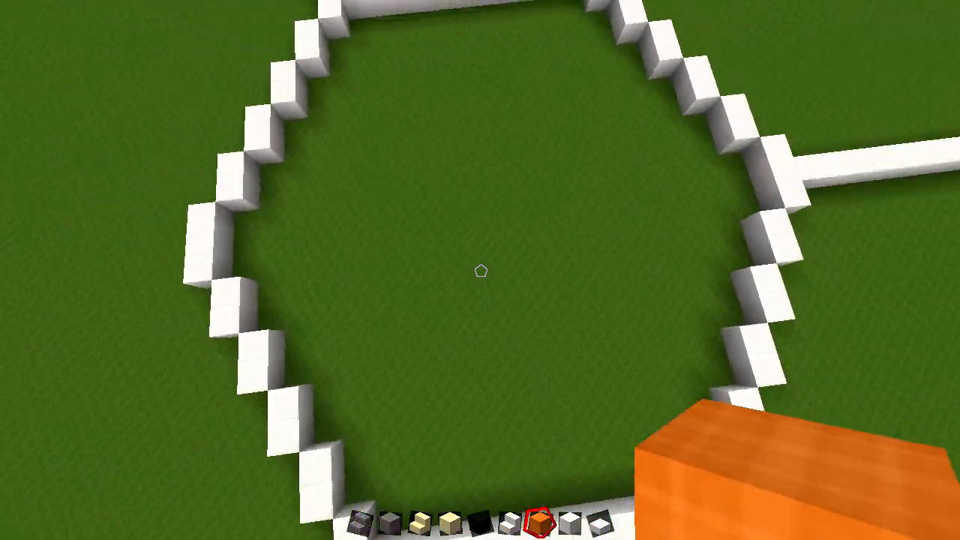
mouse_move(479, 270)
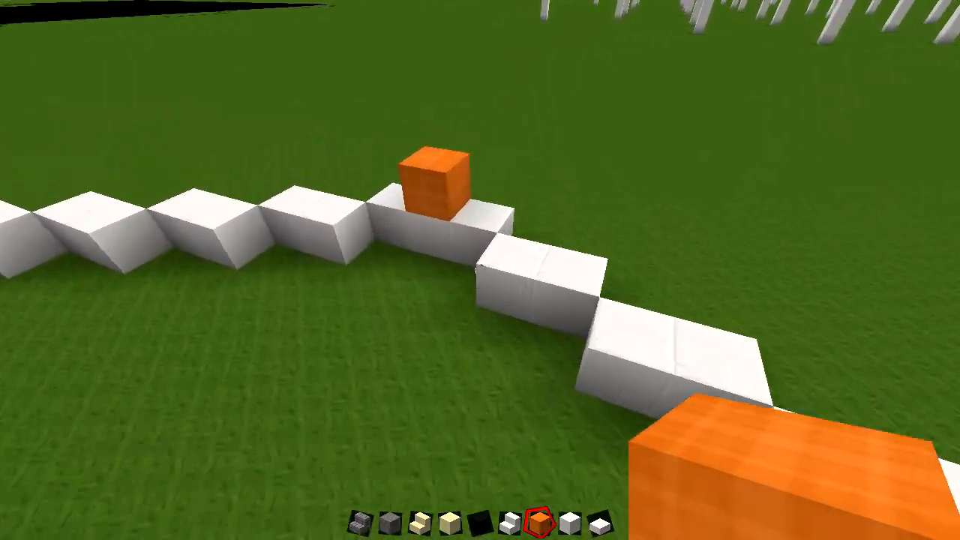
mouse_move(479, 270)
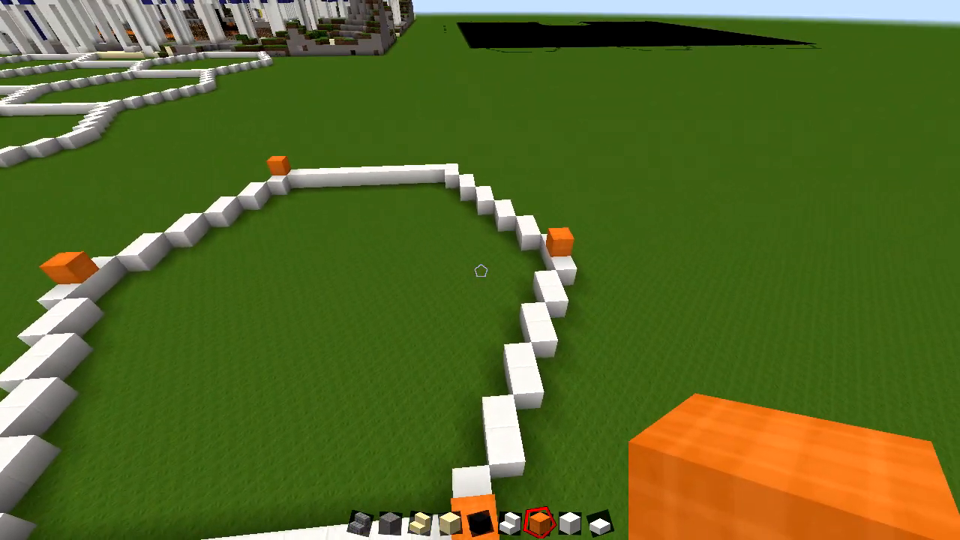
mouse_move(480, 269)
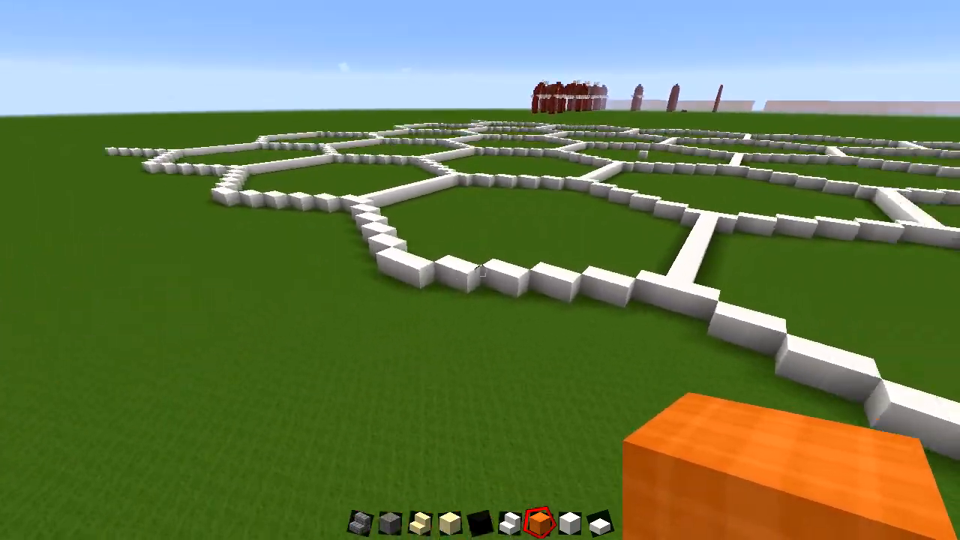
mouse_move(480, 270)
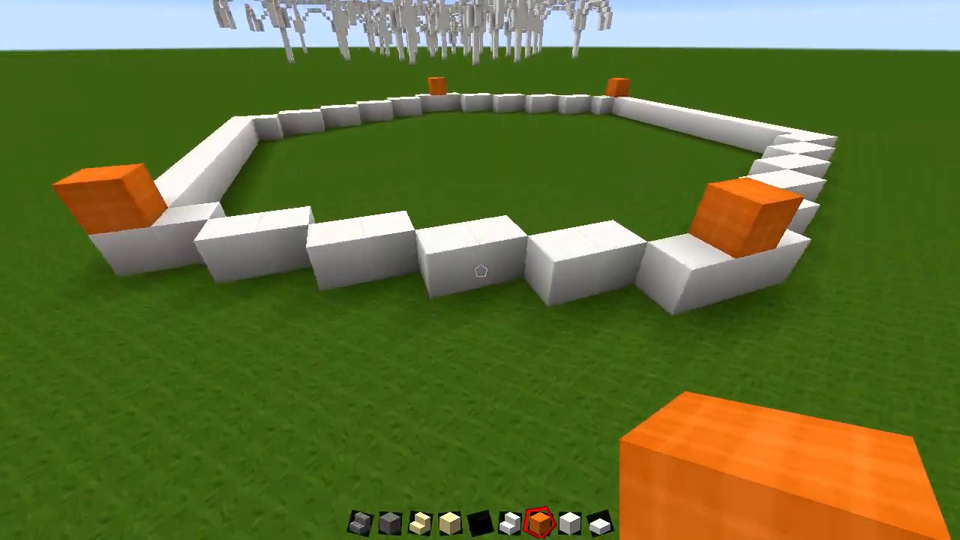
mouse_move(479, 270)
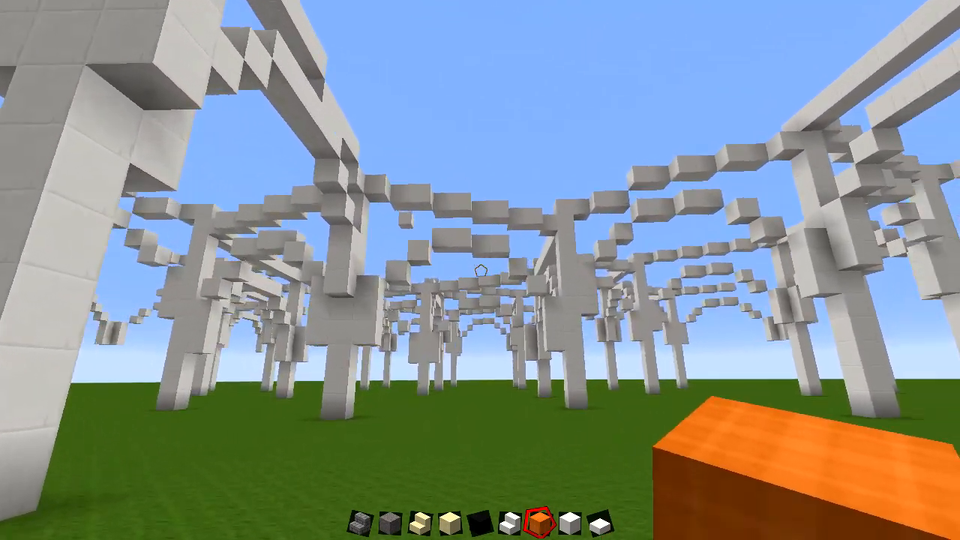
mouse_move(479, 270)
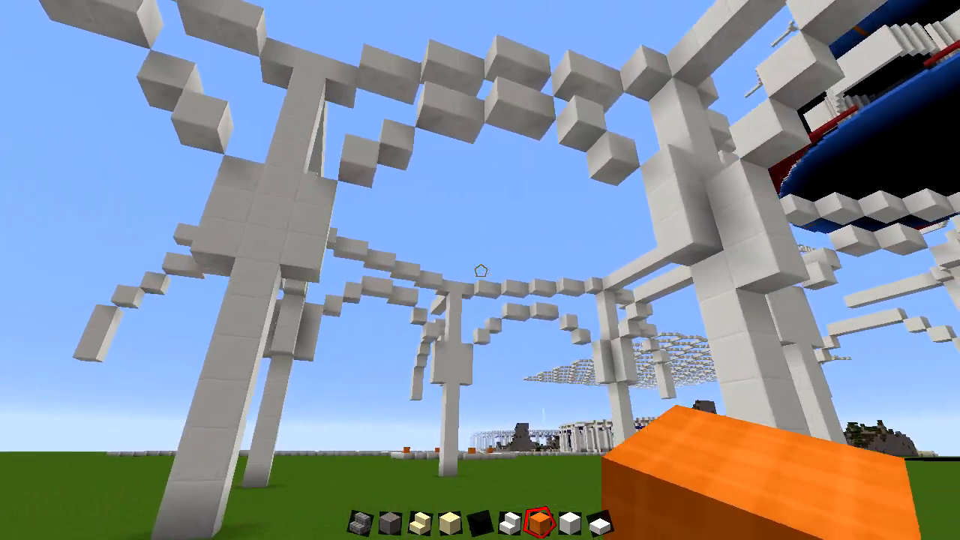
mouse_move(479, 270)
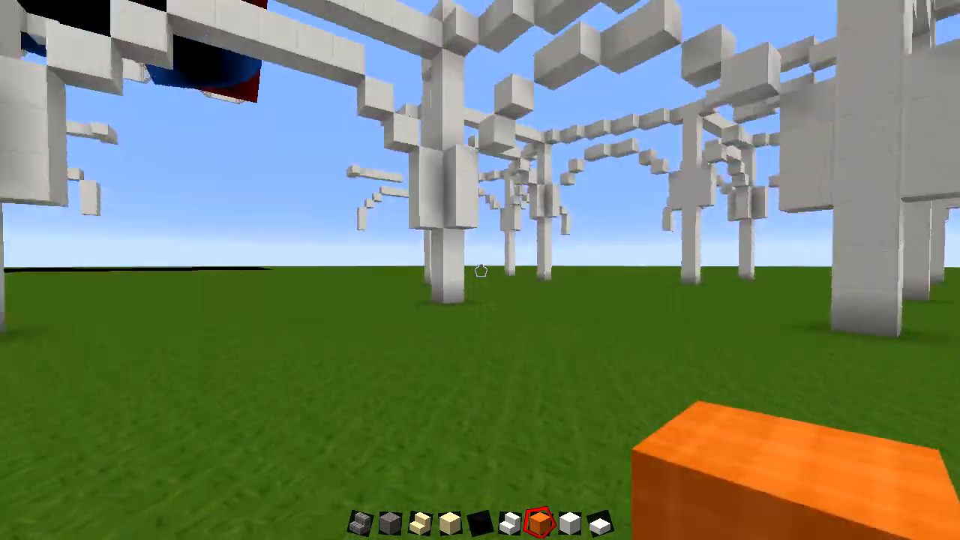
mouse_move(479, 270)
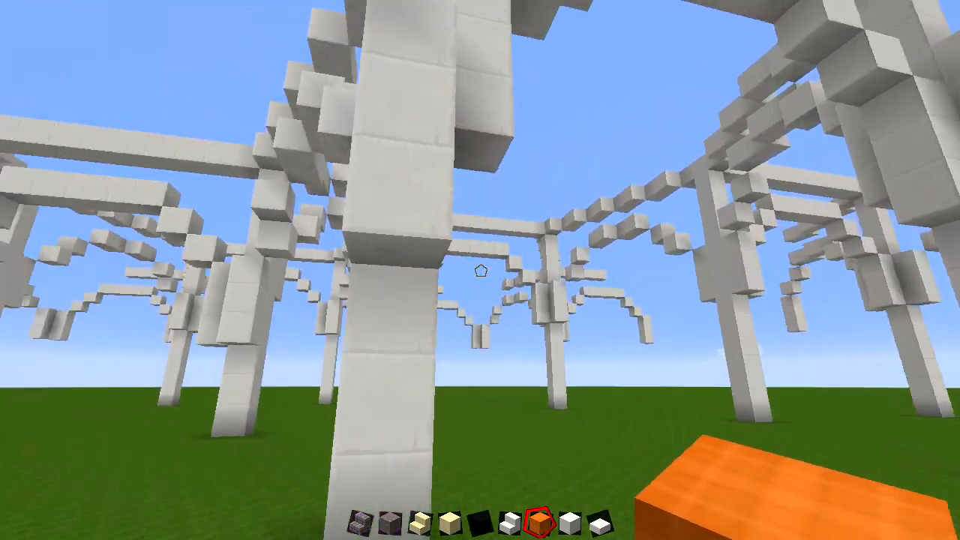
mouse_move(480, 269)
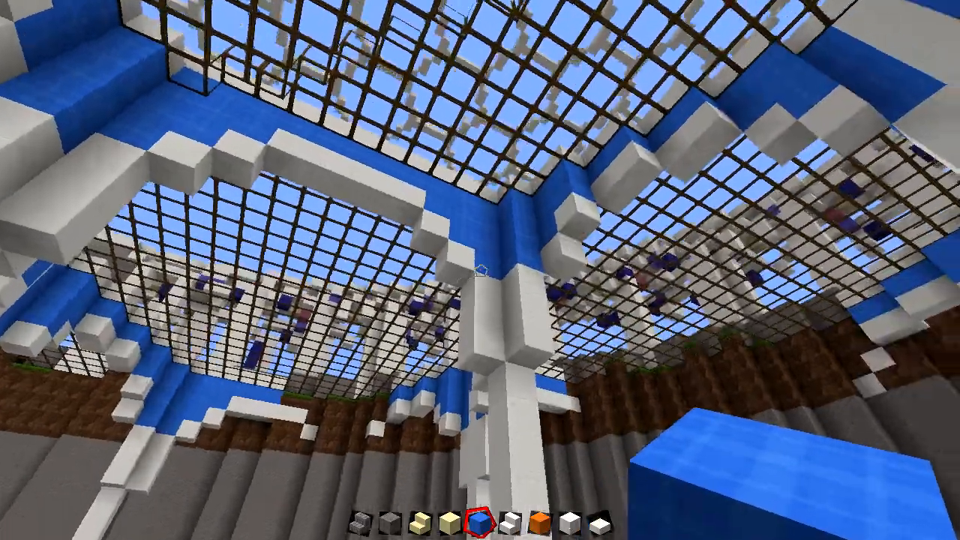
mouse_move(480, 270)
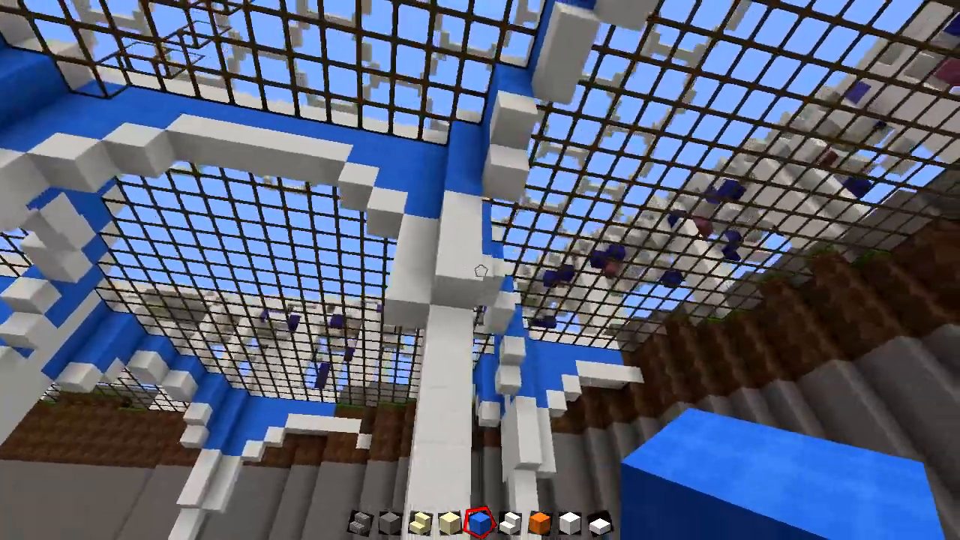
mouse_move(480, 270)
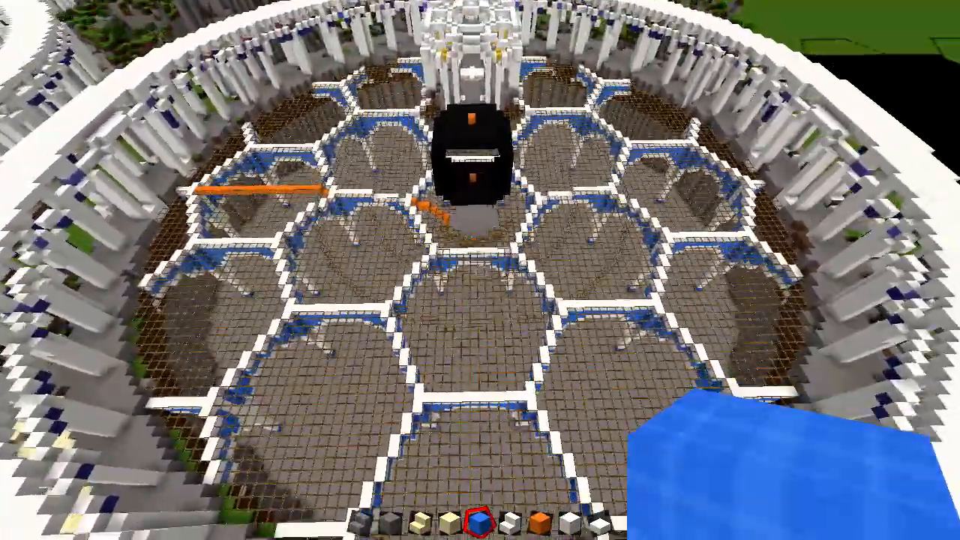
mouse_move(480, 270)
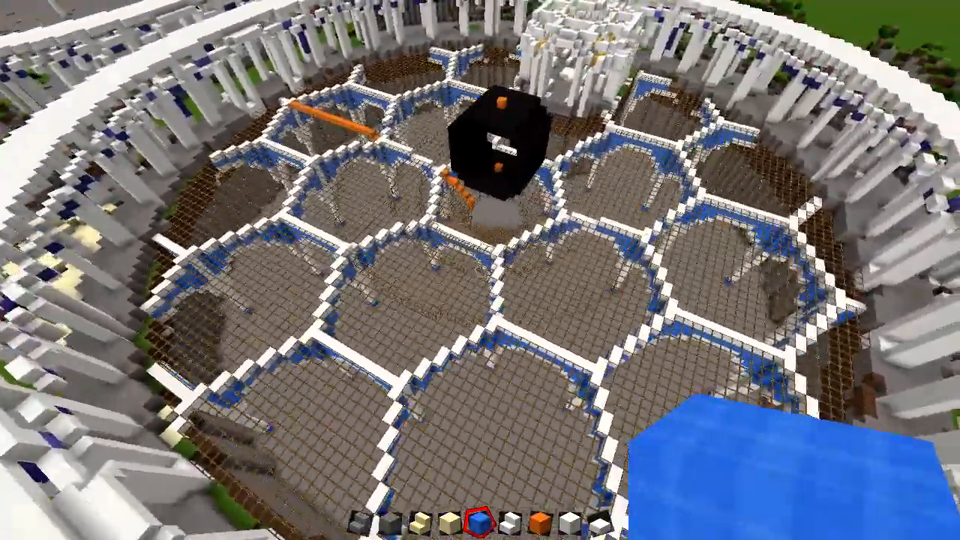
mouse_move(480, 225)
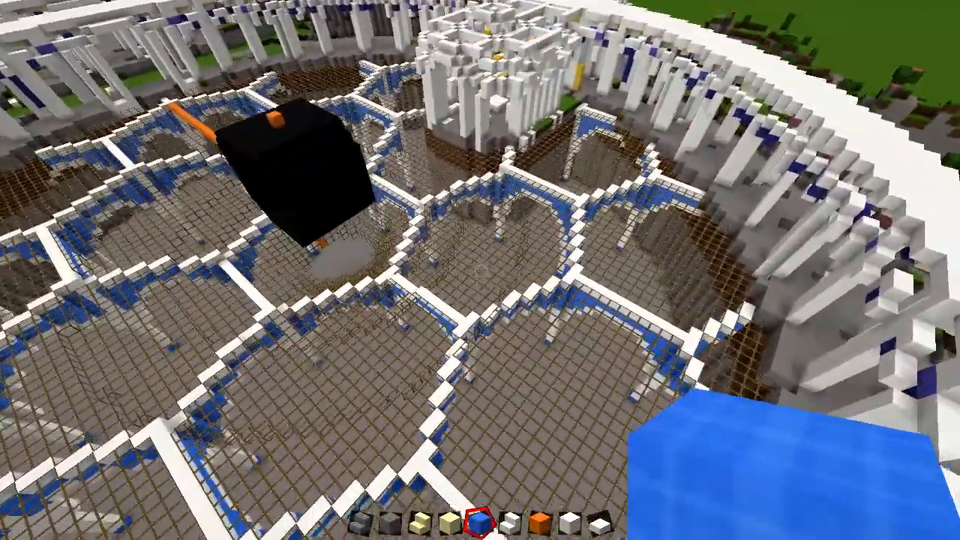
mouse_move(480, 270)
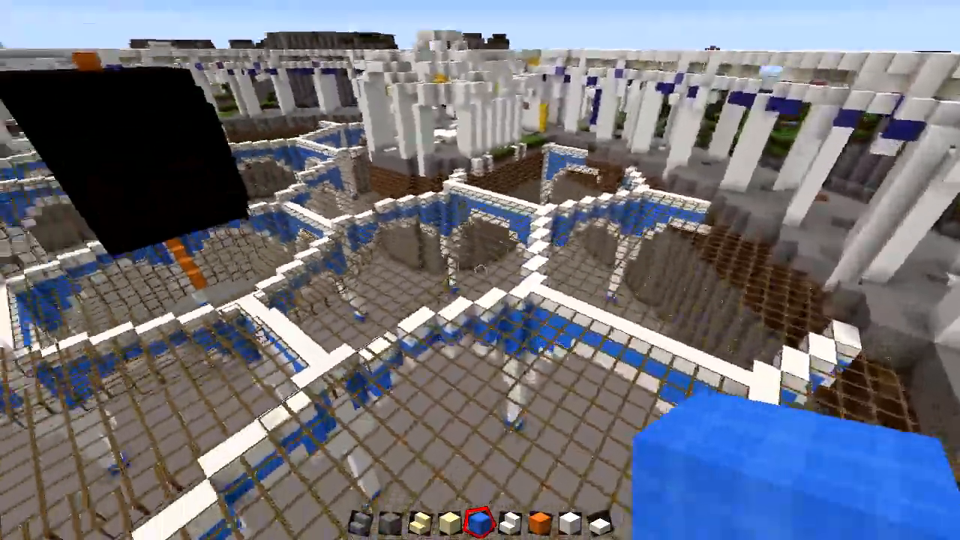
mouse_move(480, 270)
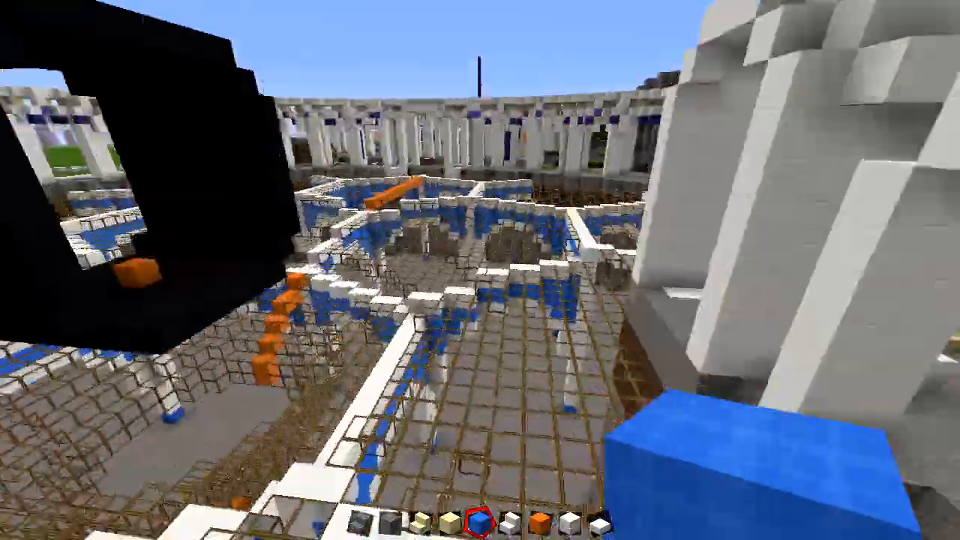
mouse_move(479, 270)
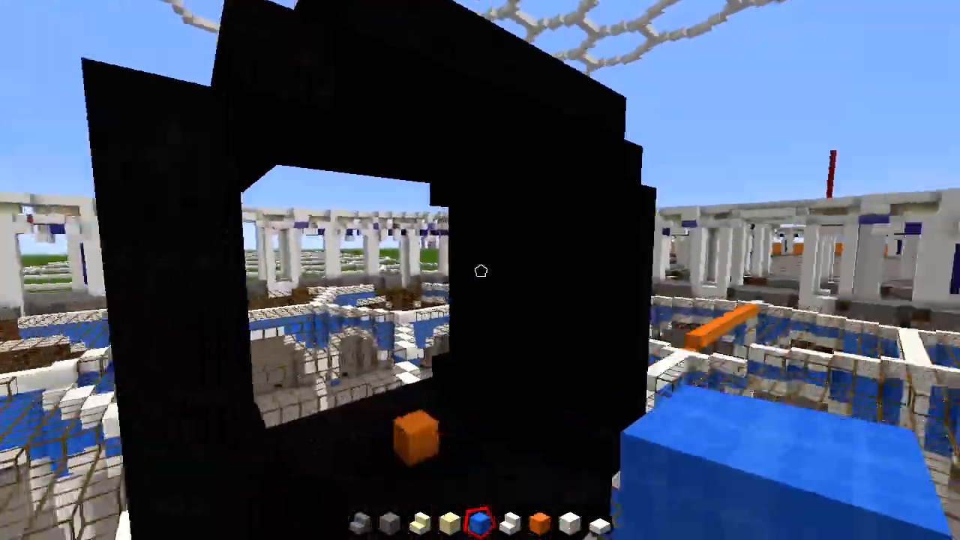
mouse_move(480, 269)
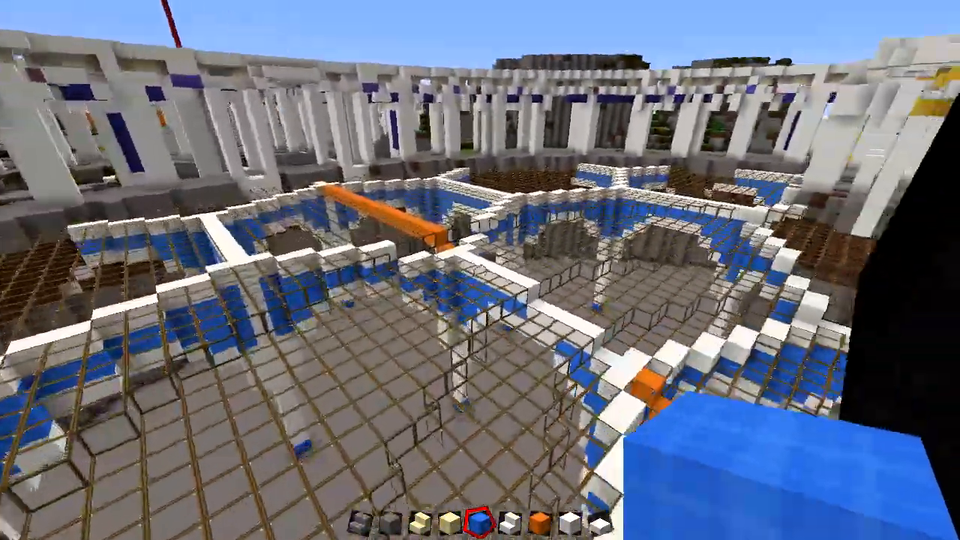
mouse_move(479, 270)
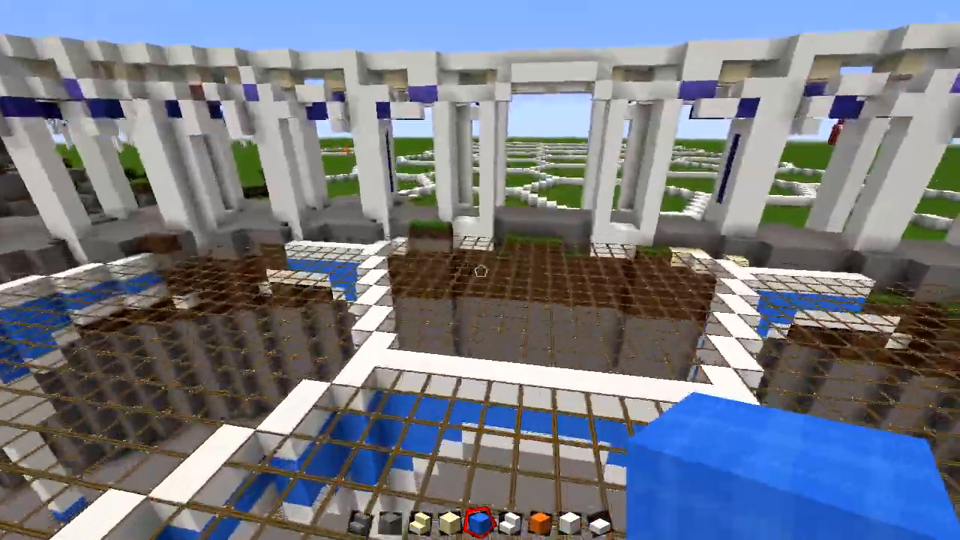
mouse_move(480, 225)
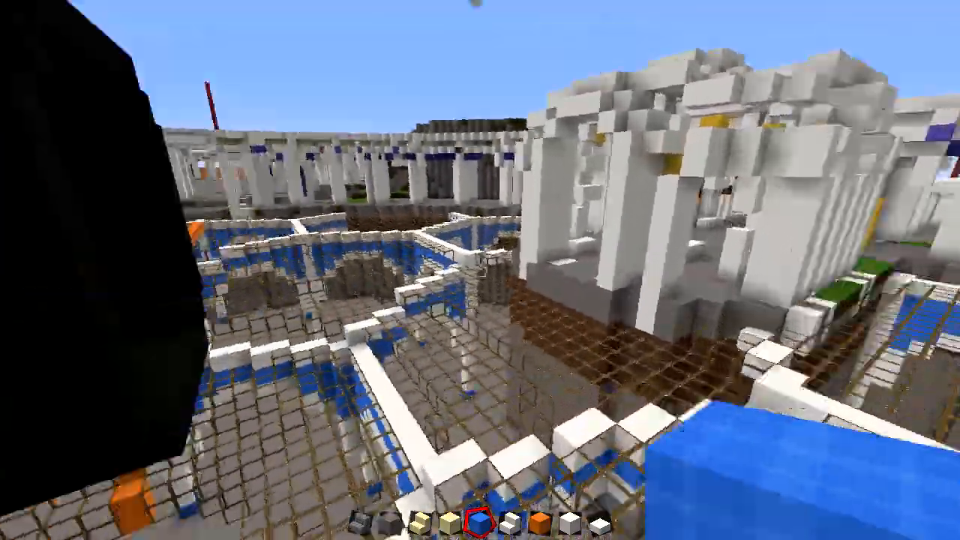
mouse_move(480, 270)
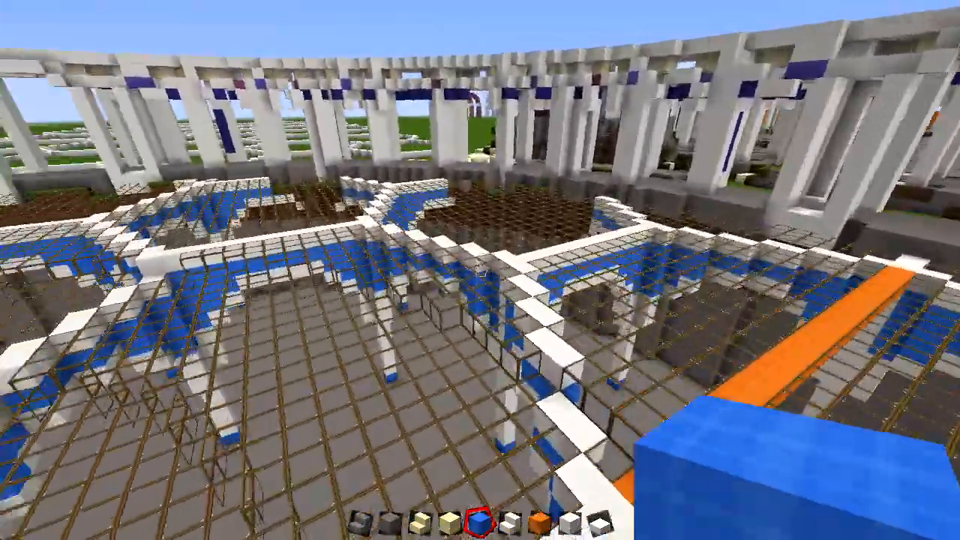
mouse_move(479, 270)
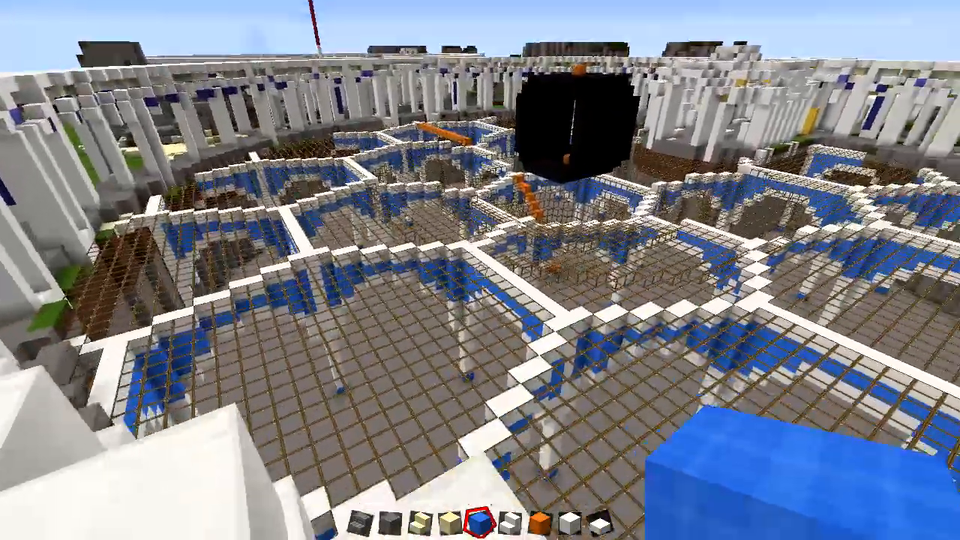
mouse_move(480, 270)
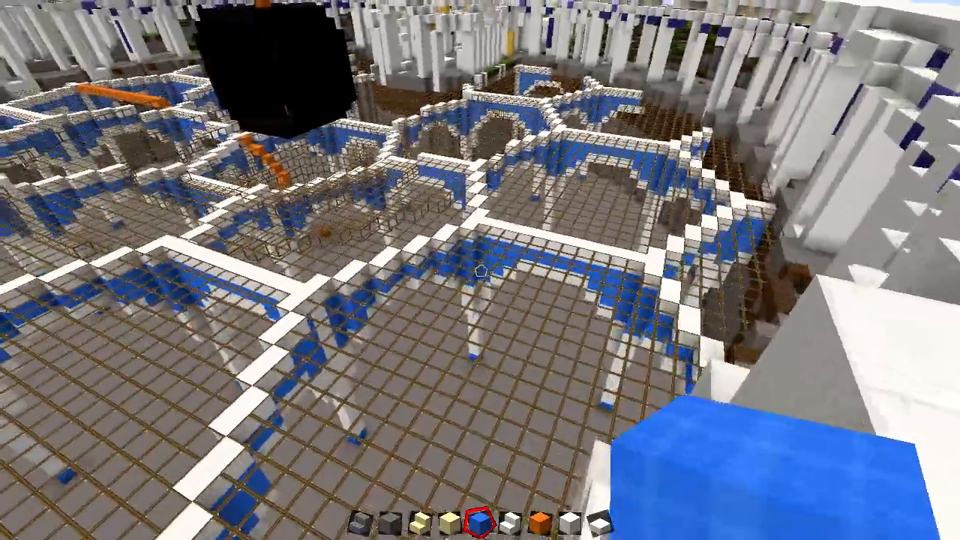
mouse_move(480, 270)
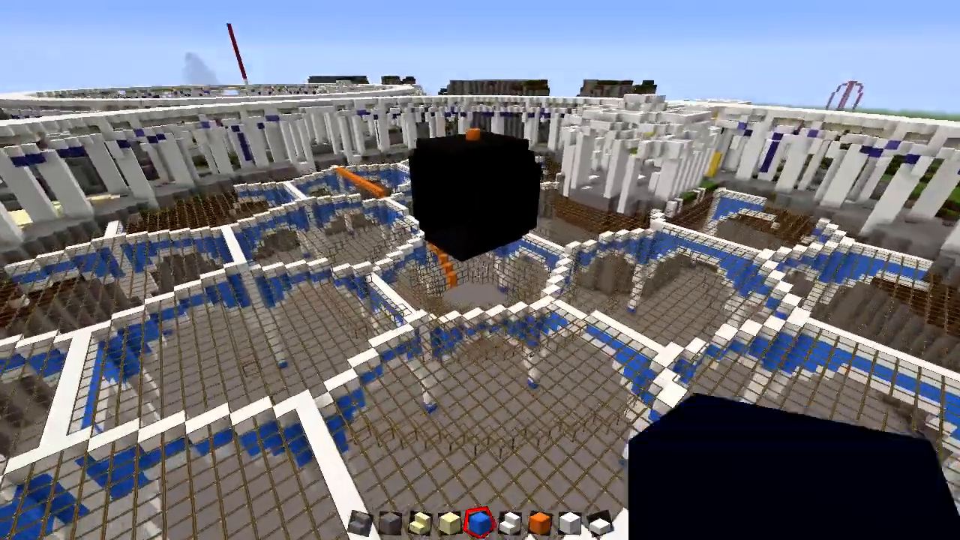
mouse_move(480, 270)
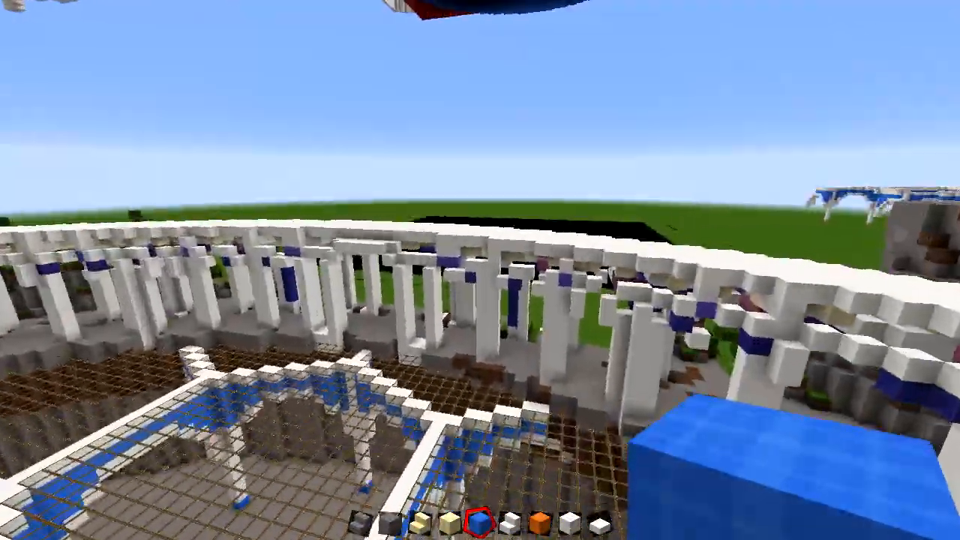
mouse_move(480, 270)
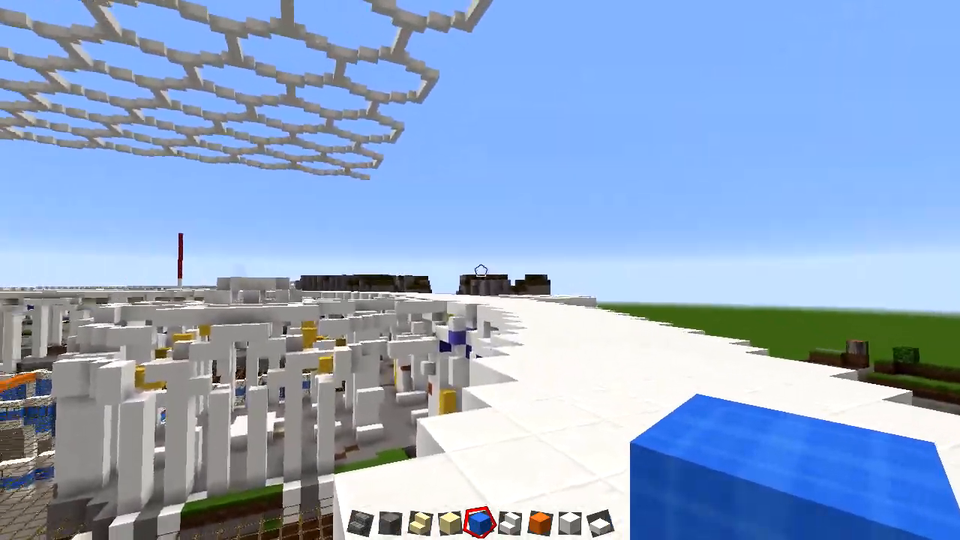
mouse_move(480, 270)
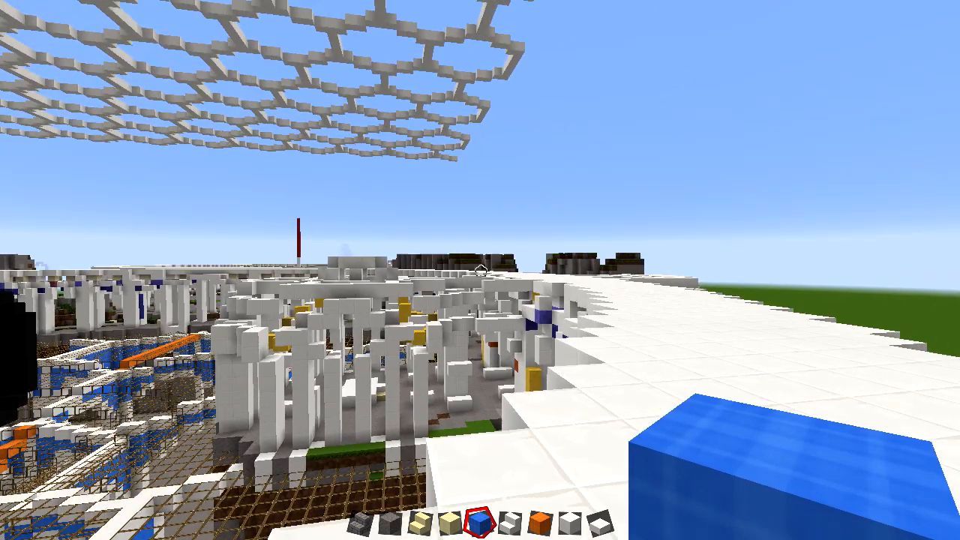
mouse_move(480, 270)
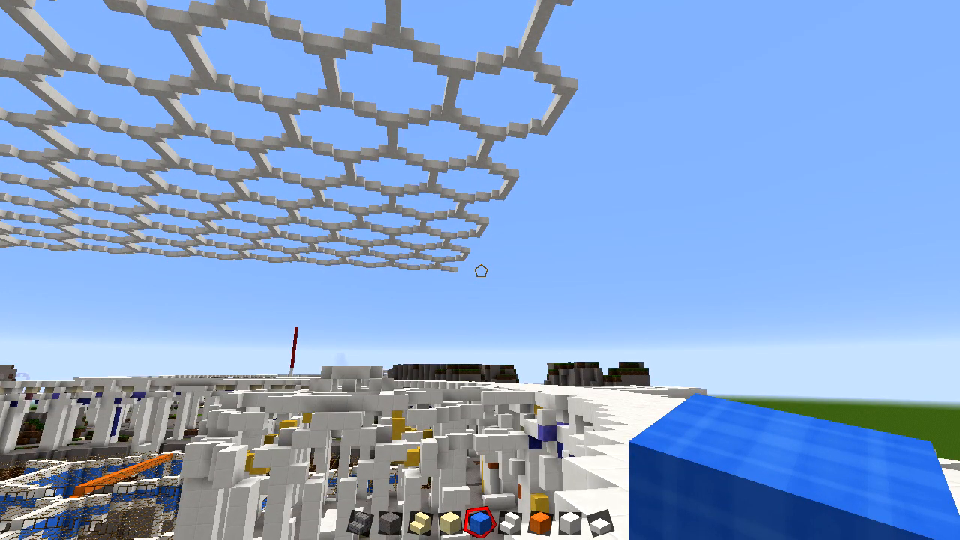